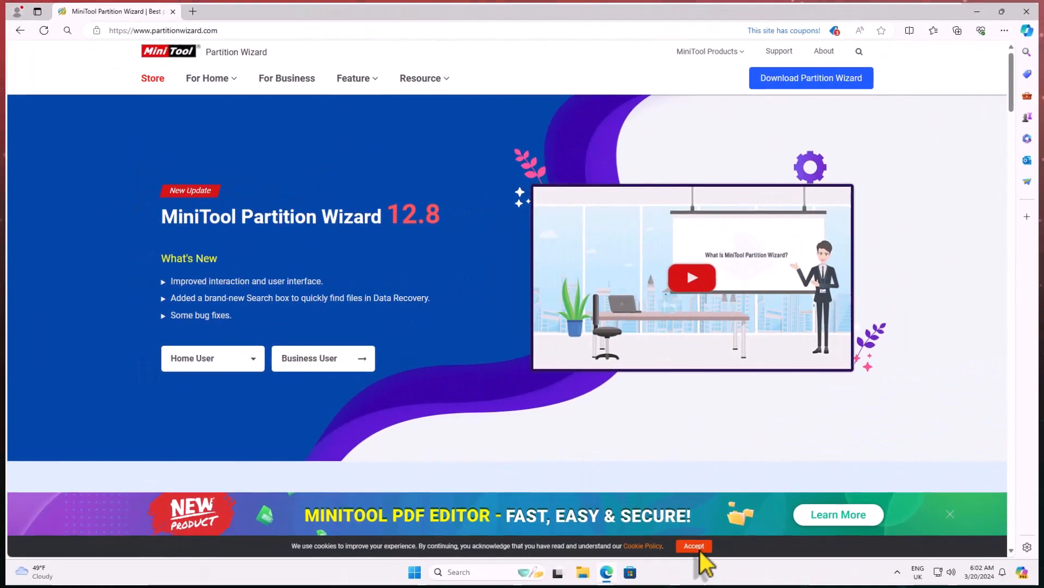
Accept the cookie banner on the partitionwizard.com homepage.
left_click(694, 545)
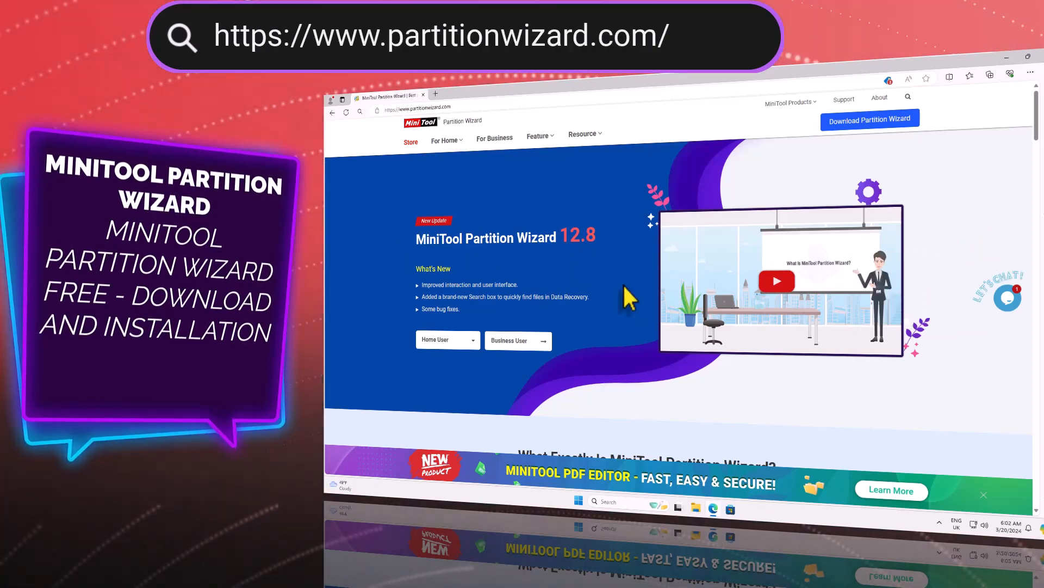
scroll("down", 3)
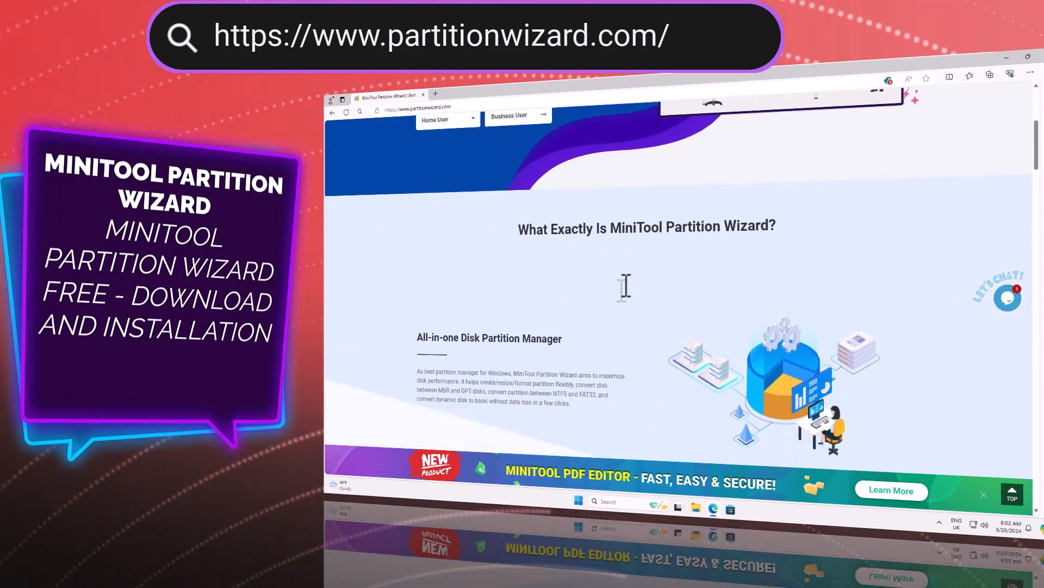
scroll("down", 3)
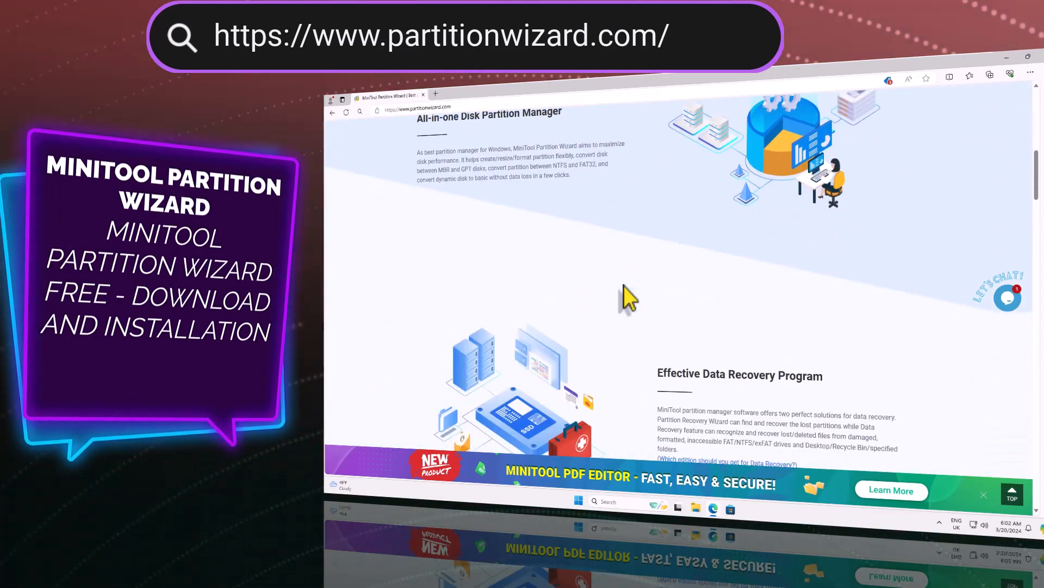
scroll("down", 3)
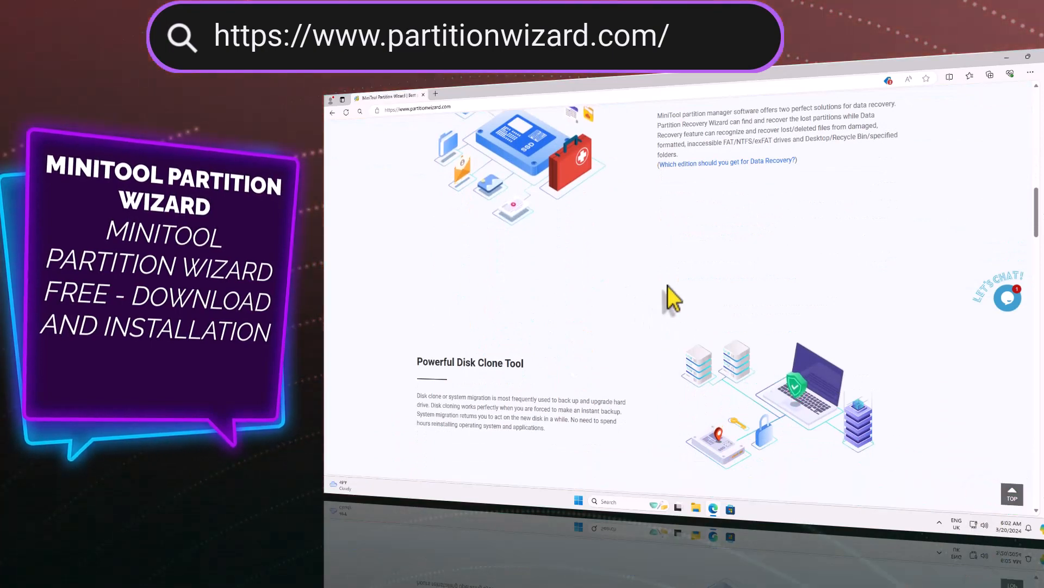
scroll("down", 3)
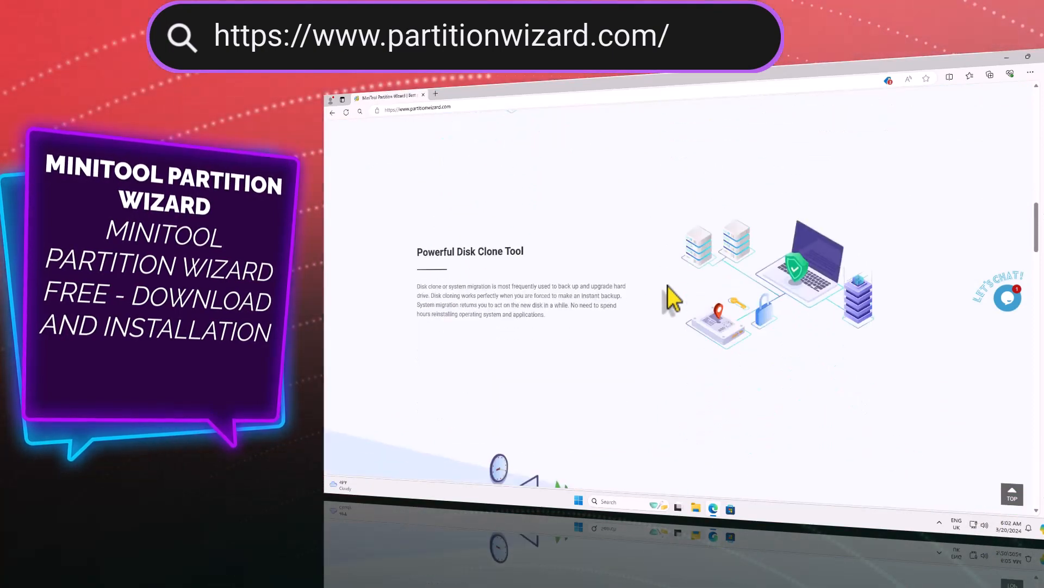
scroll("down", 3)
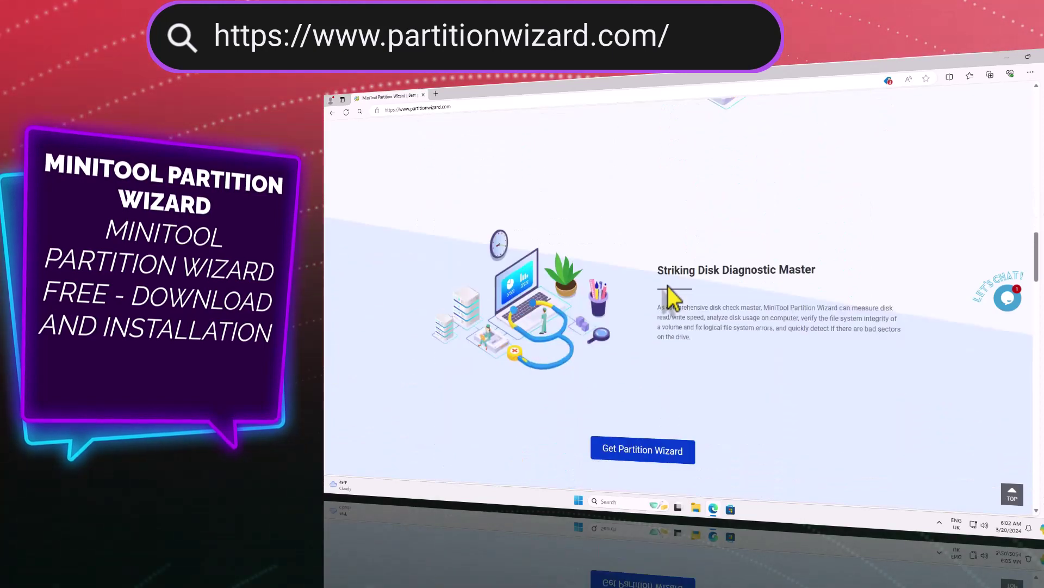
scroll("down", 3)
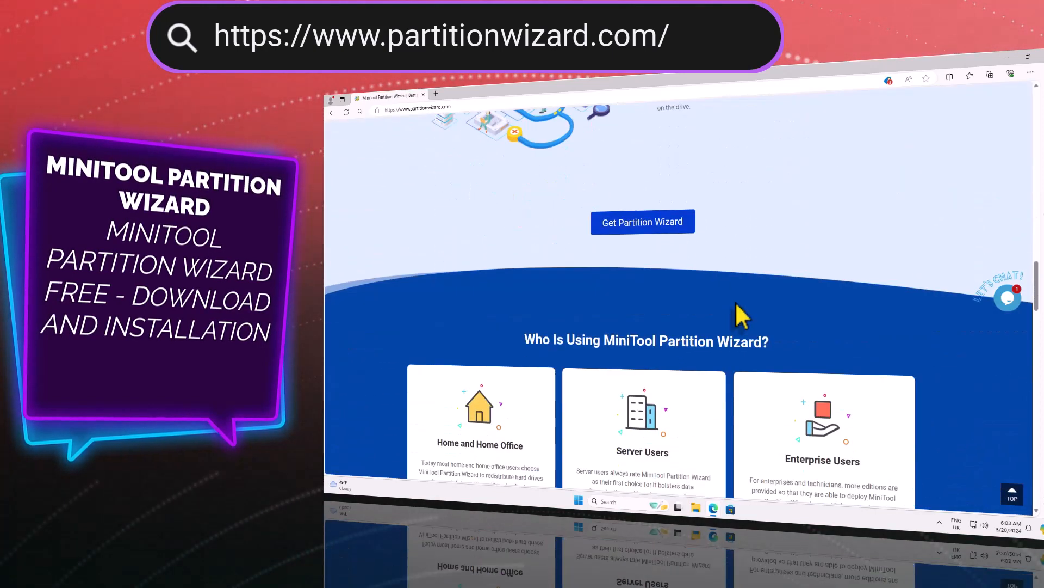
scroll("down", 3)
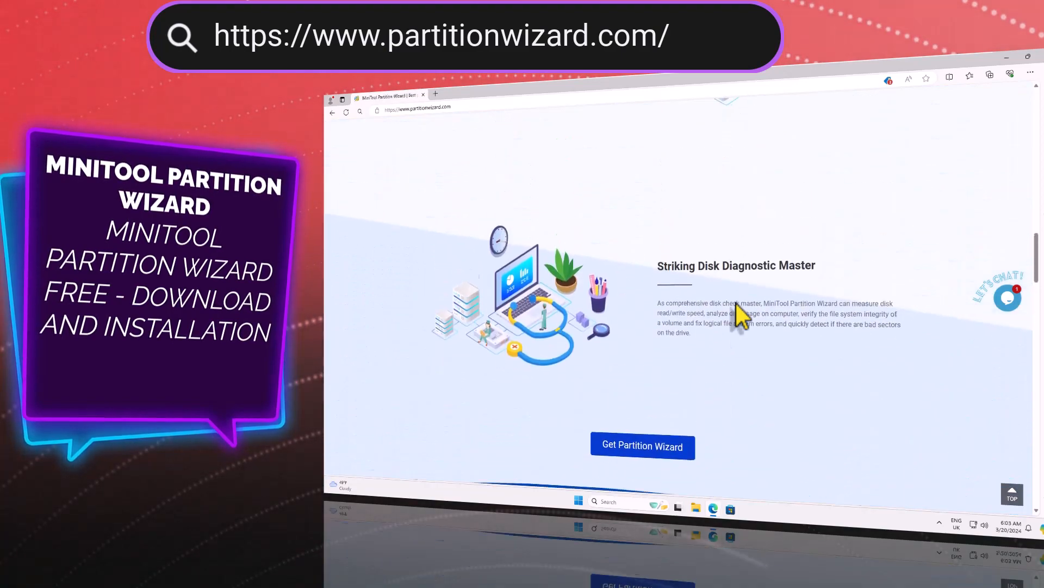
scroll("down", 3)
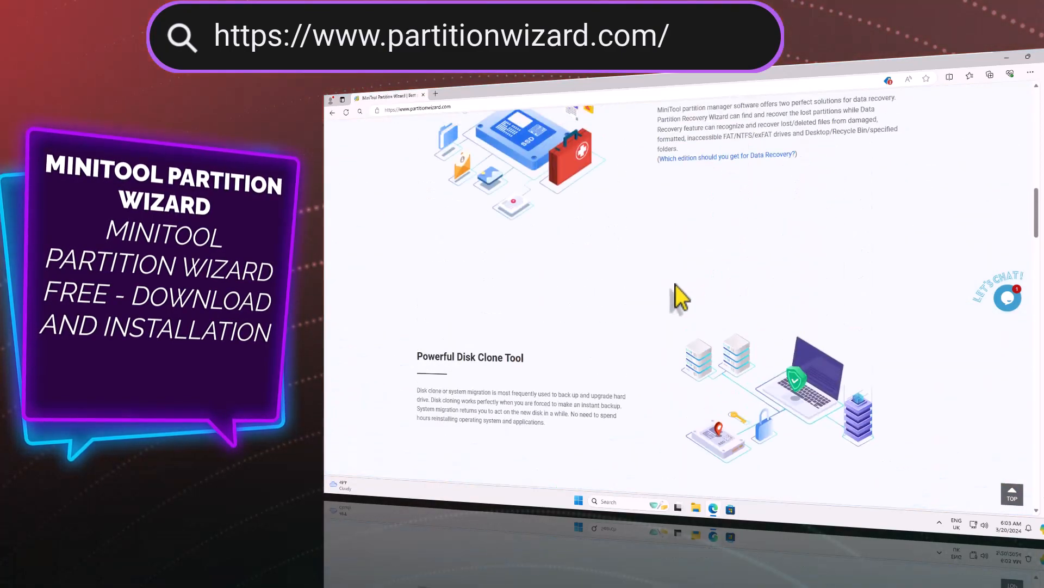
scroll("up", 3)
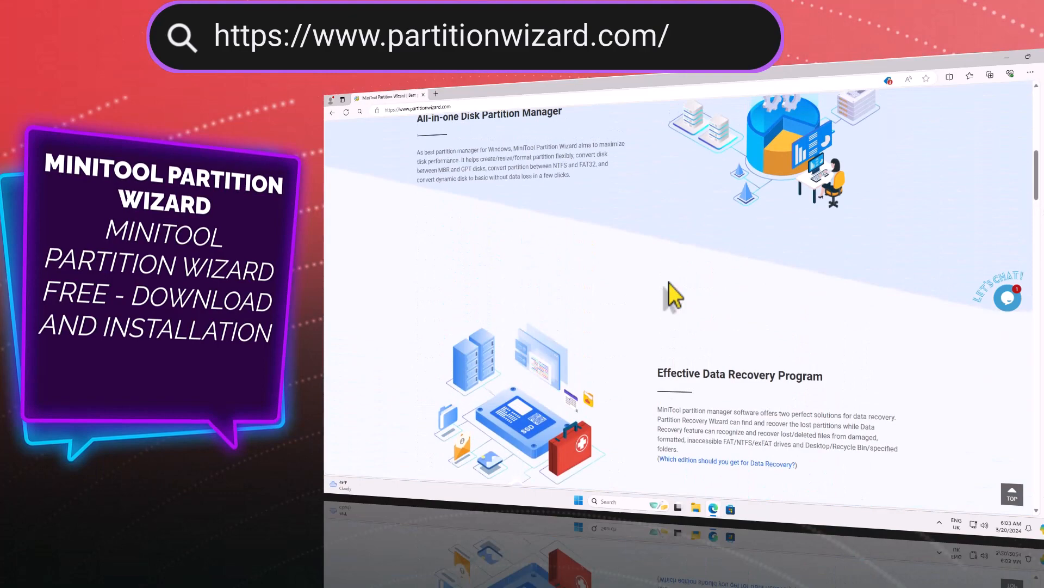
scroll("up", 3)
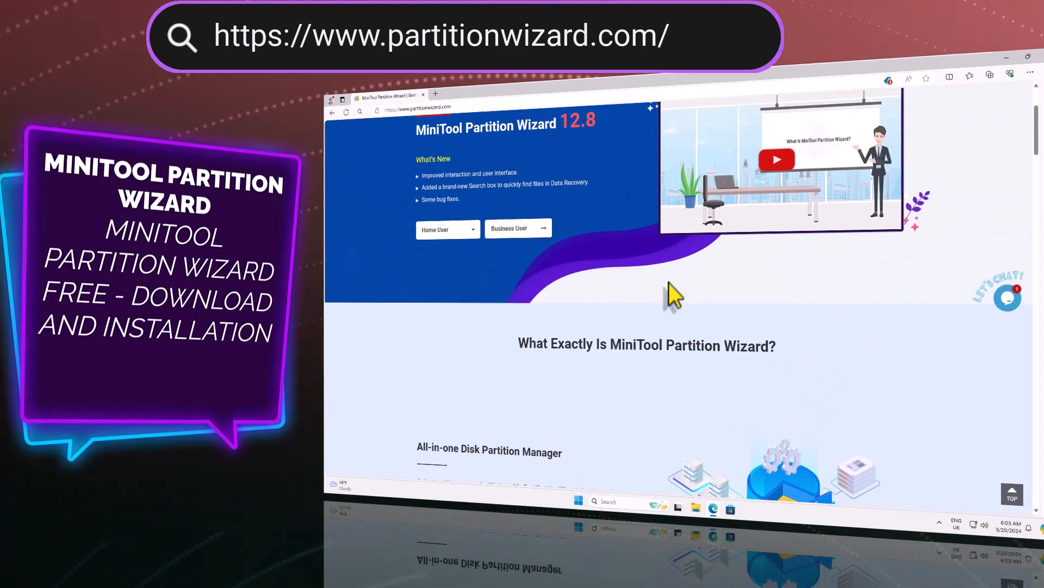
left_click(447, 340)
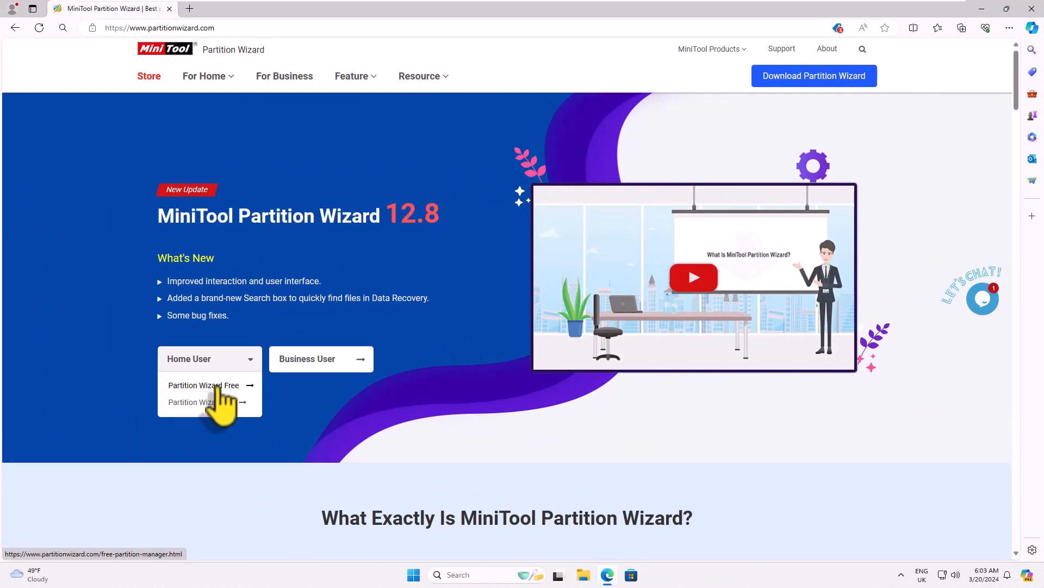
Open the Partition Wizard Free 12.8 page and scroll to the Free, Pro, Platinum and Ultimate plans.
left_click(204, 385)
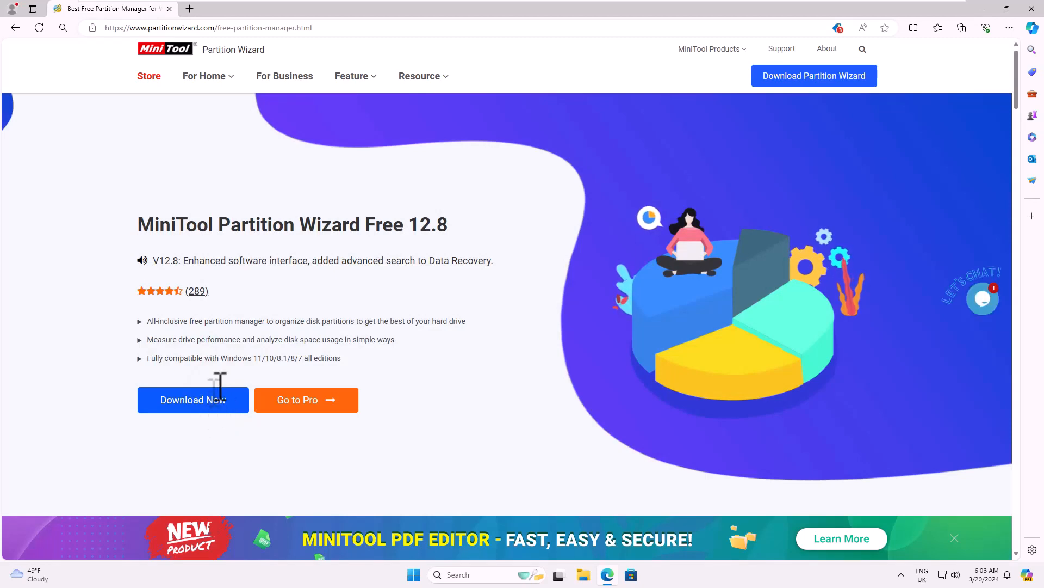
mouse_move(471, 345)
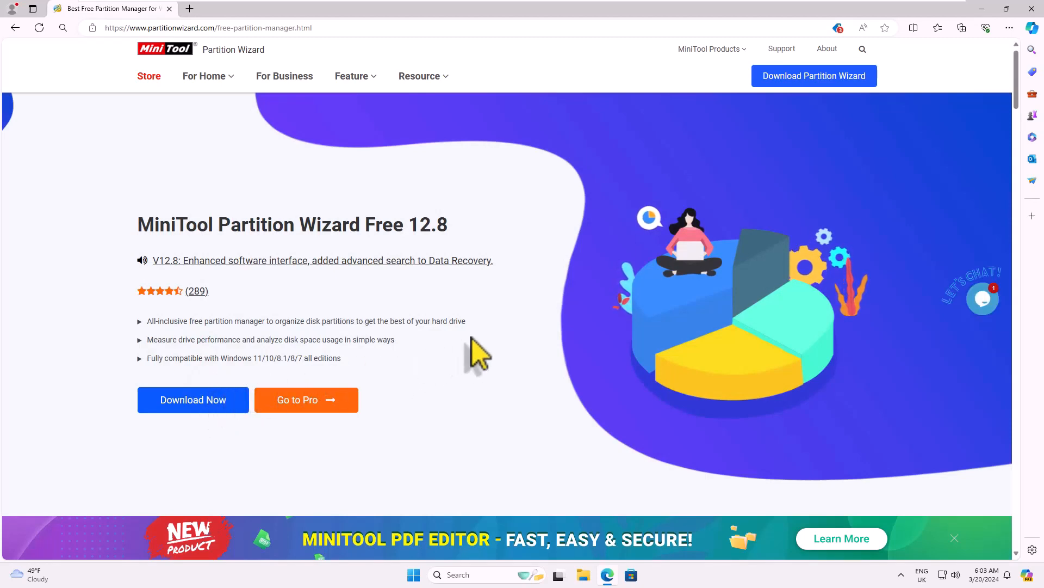
scroll("down", 3)
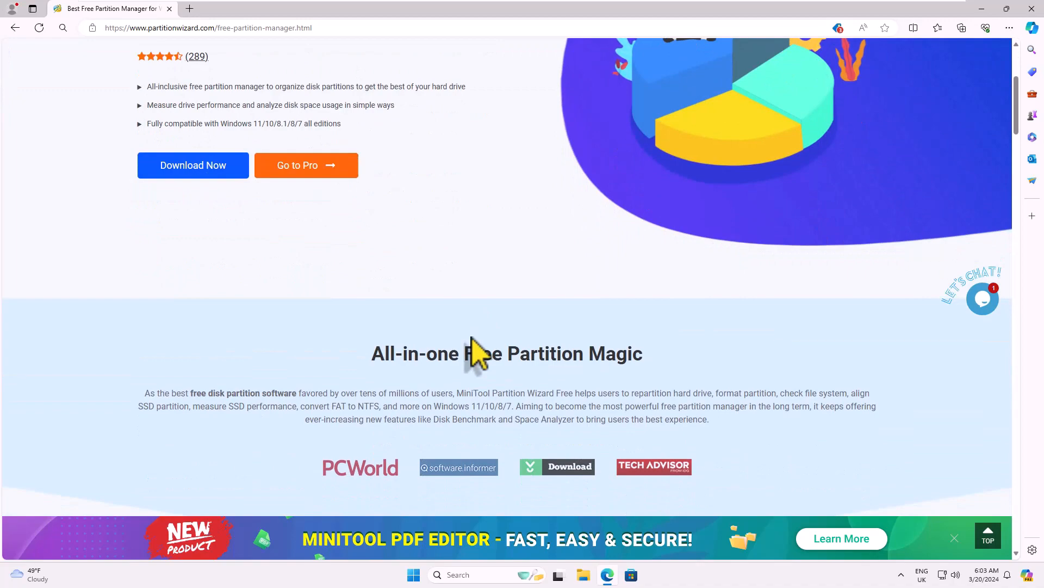
scroll("down", 3)
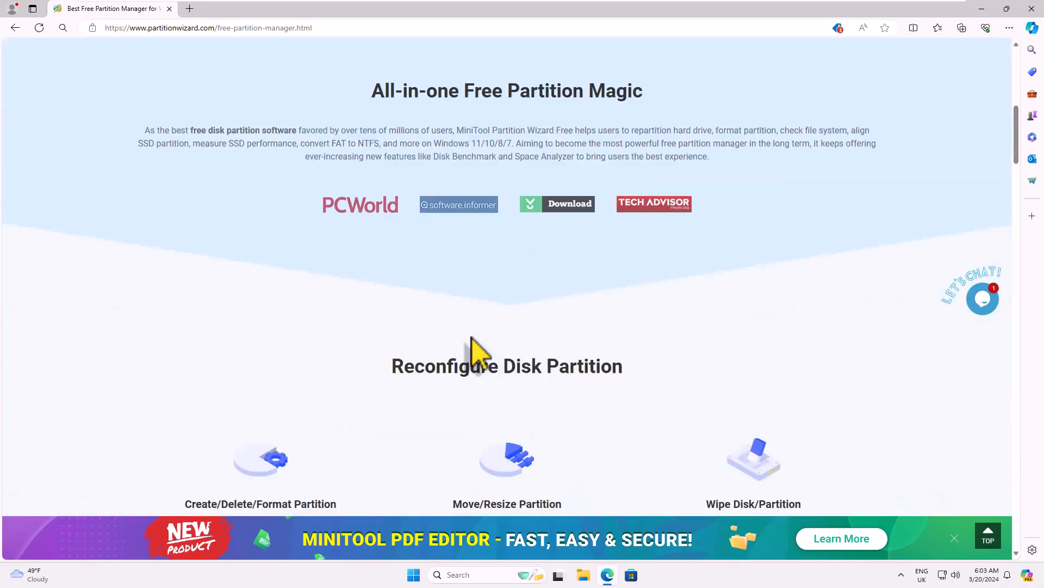
scroll("down", 3)
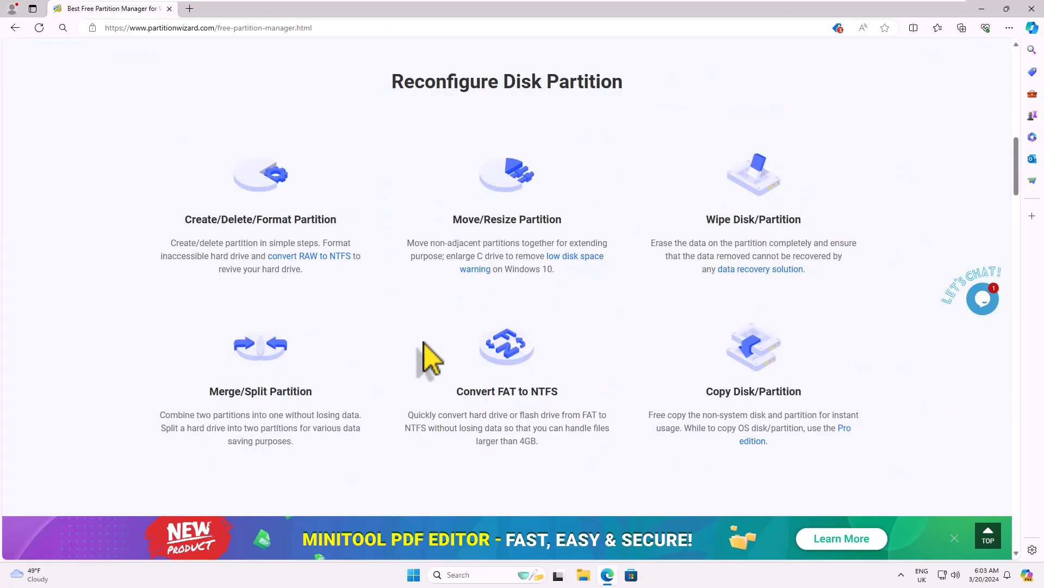
scroll("down", 3)
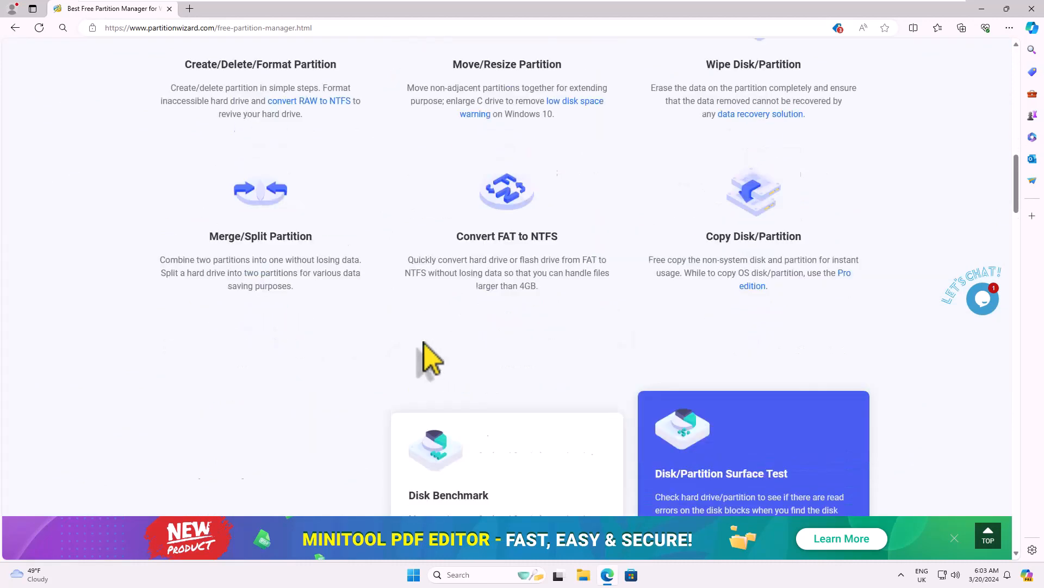
scroll("down", 3)
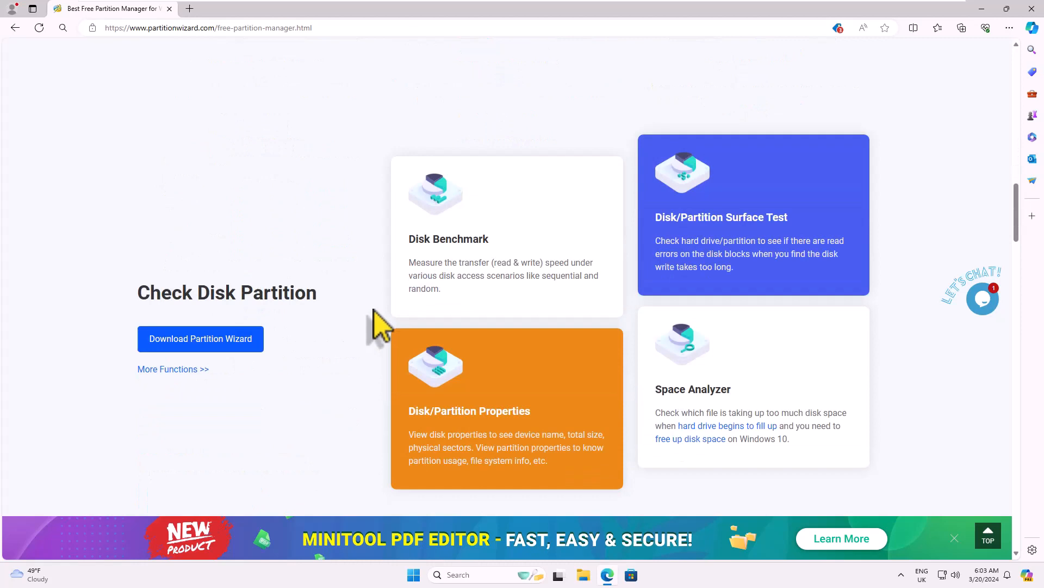
scroll("down", 3)
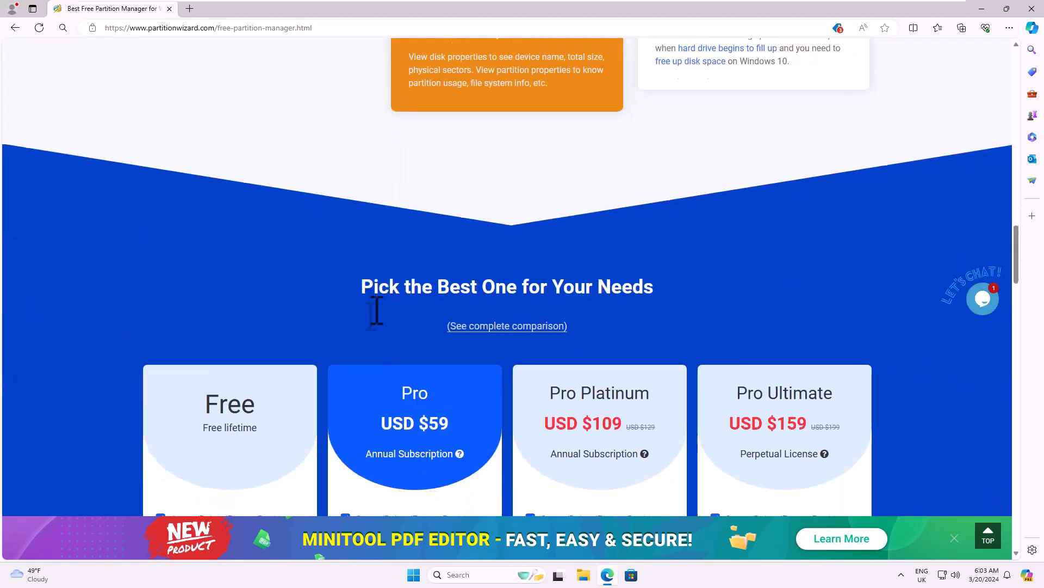
scroll("down", 3)
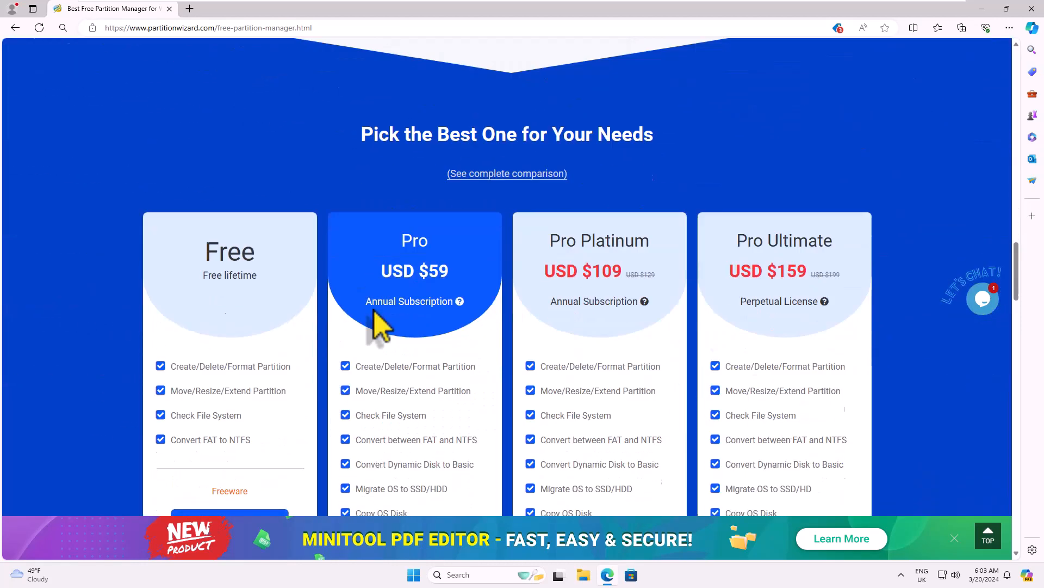
scroll("down", 3)
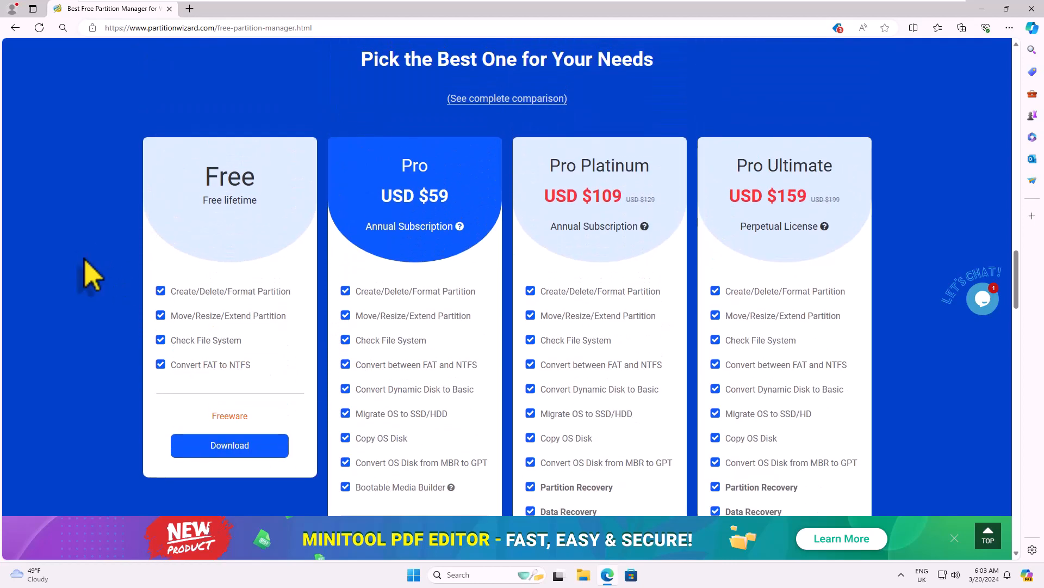
mouse_move(273, 383)
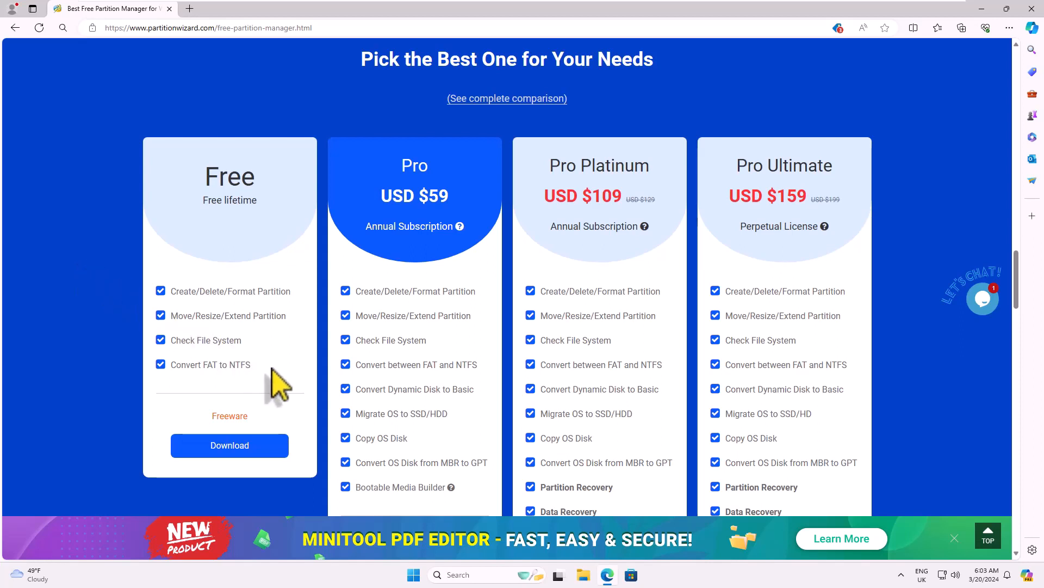
mouse_move(273, 371)
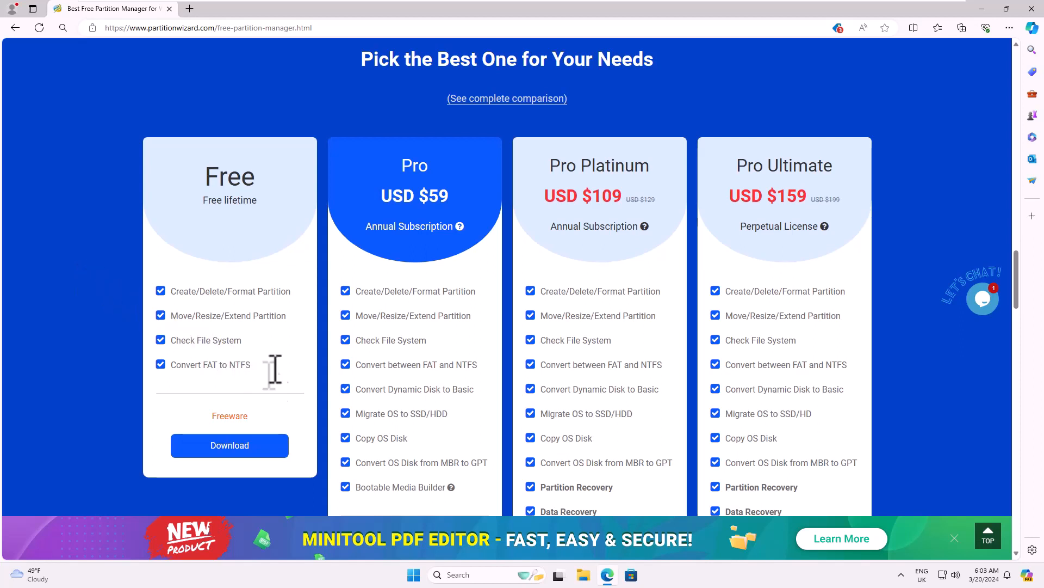
mouse_move(279, 386)
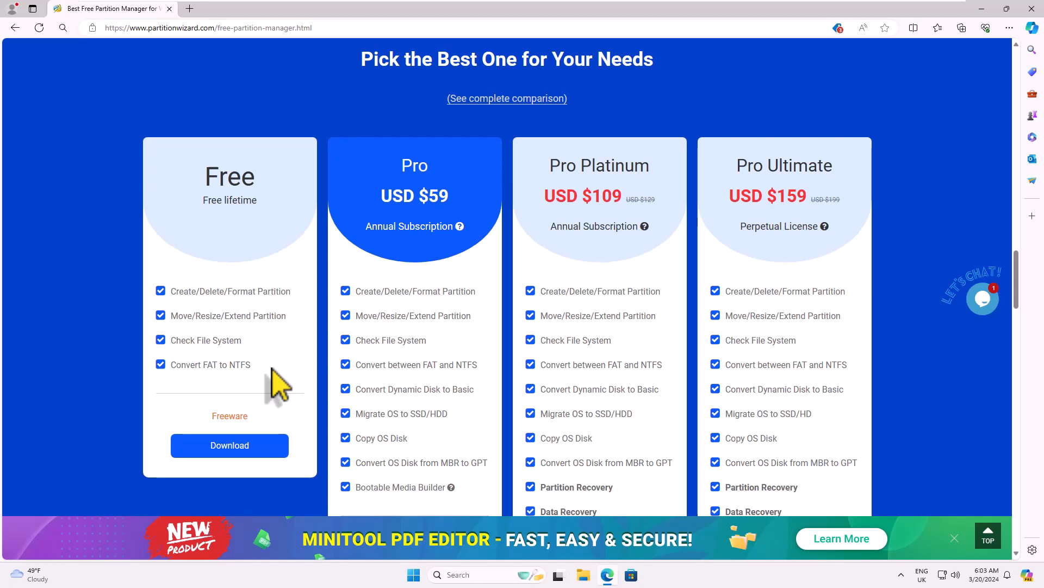
mouse_move(619, 389)
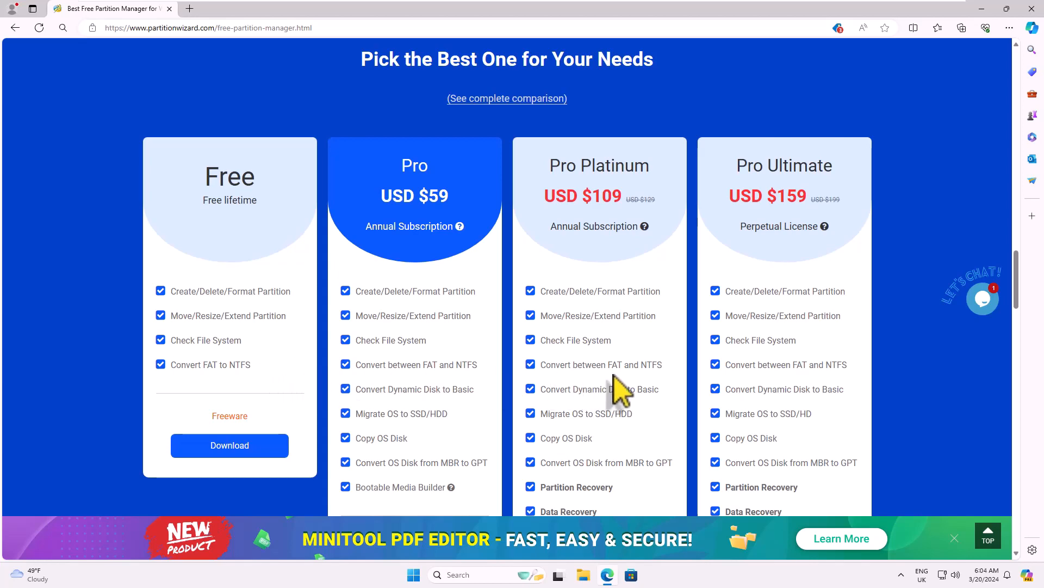
scroll("down", 3)
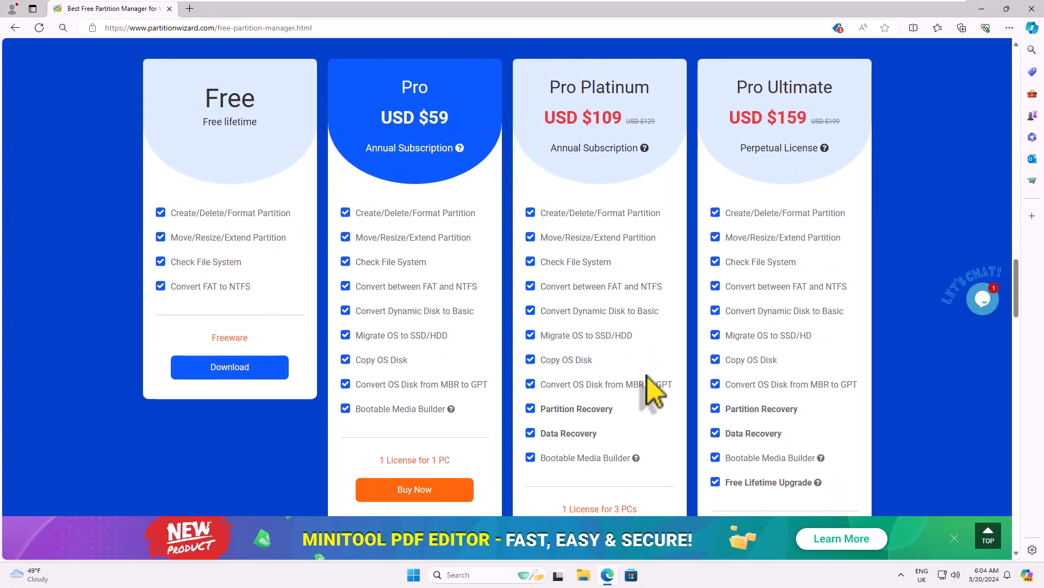
scroll("down", 3)
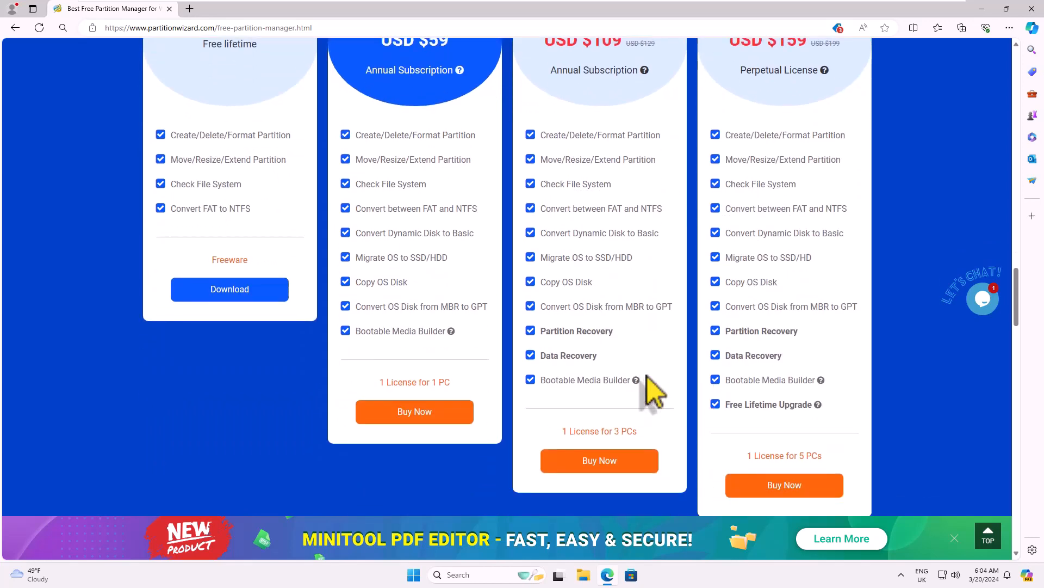
mouse_move(262, 430)
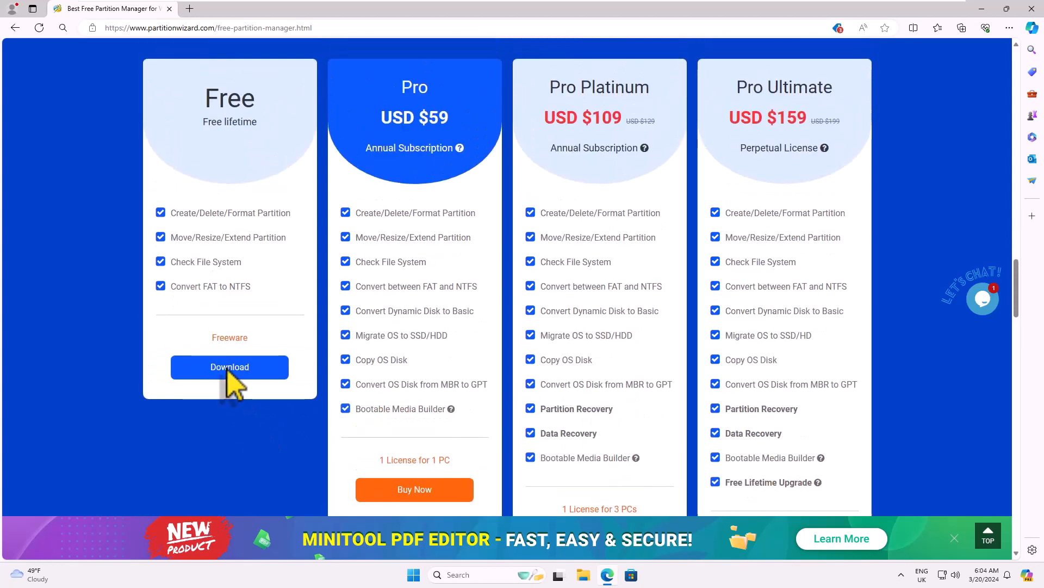
Download the Free edition installer pw-free-online.exe.
left_click(229, 367)
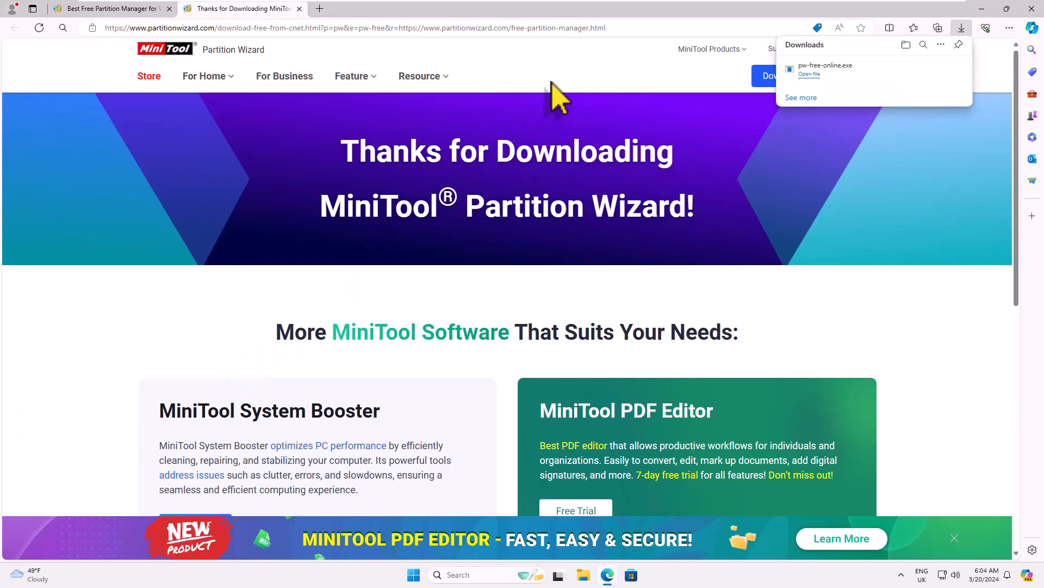
mouse_move(814, 82)
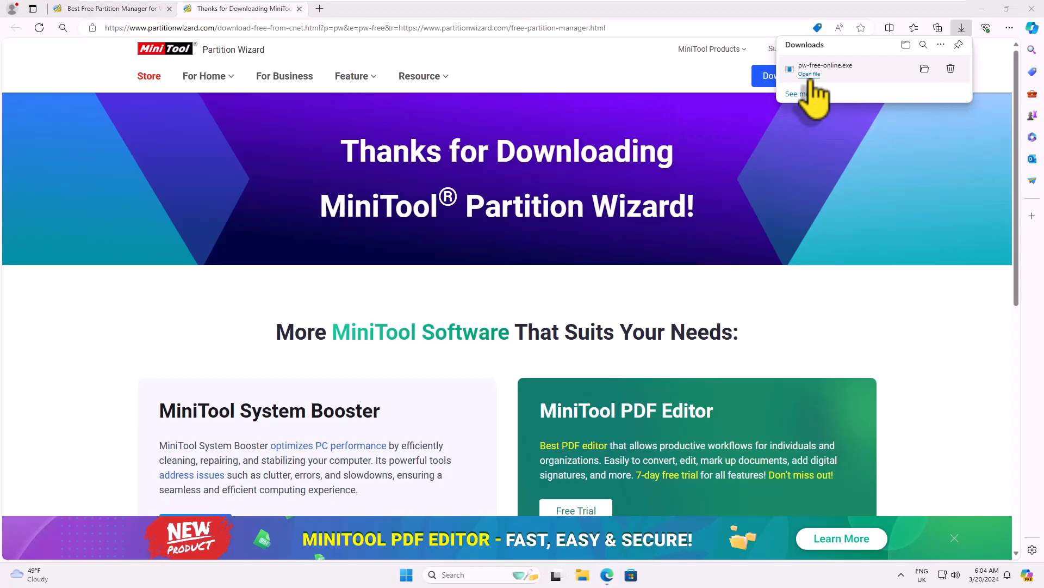
Launch and approve the installer, choose English, and continue with the free edition instead of the Pro trial.
left_click(809, 73)
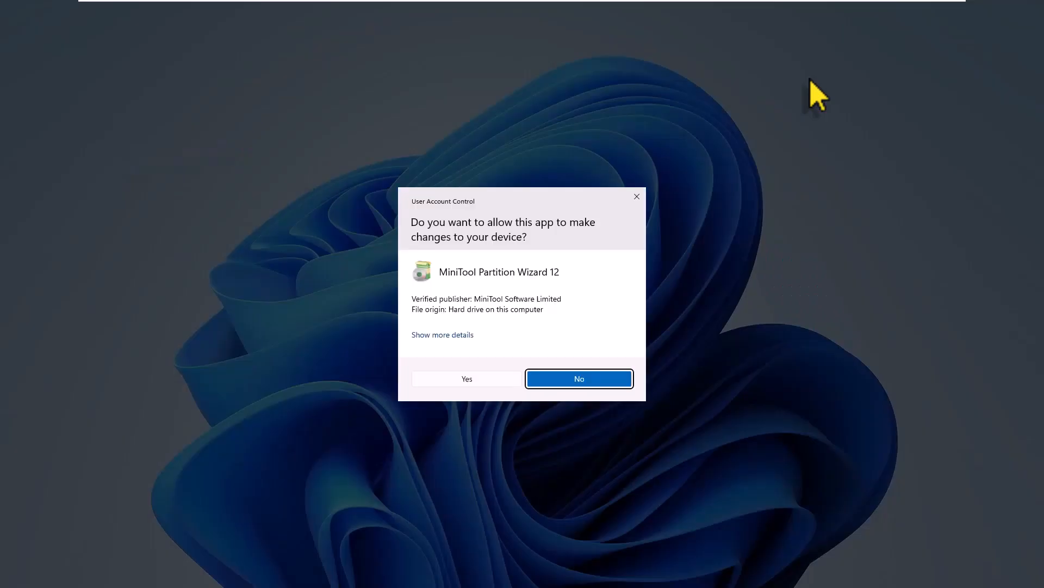
left_click(579, 378)
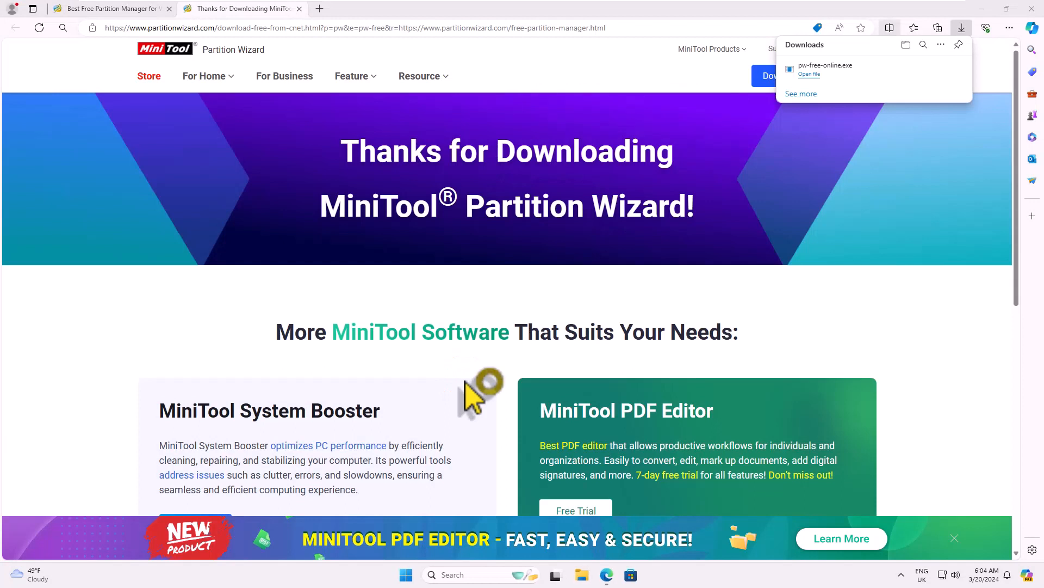
left_click(809, 74)
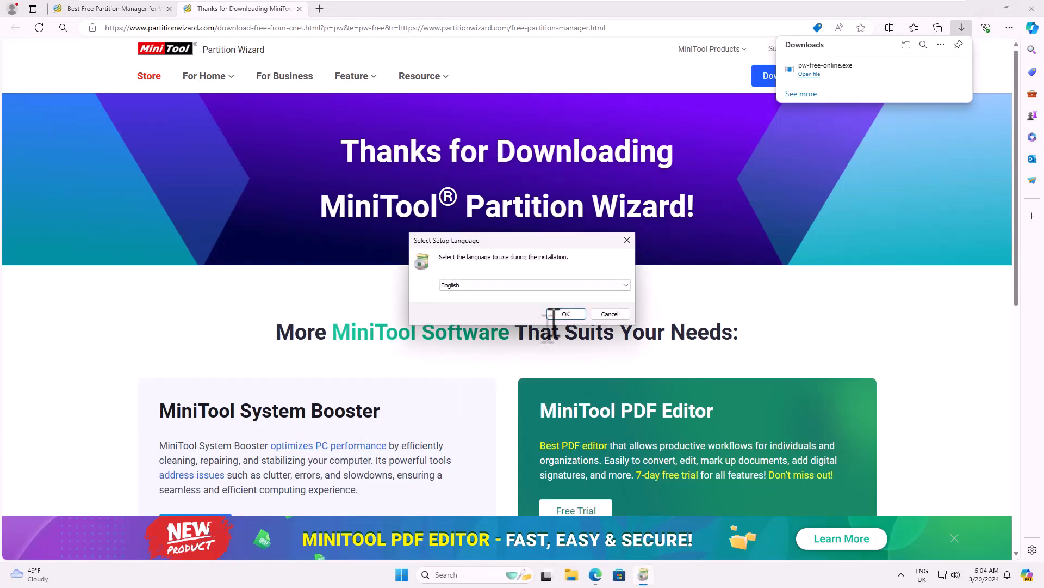
left_click(566, 314)
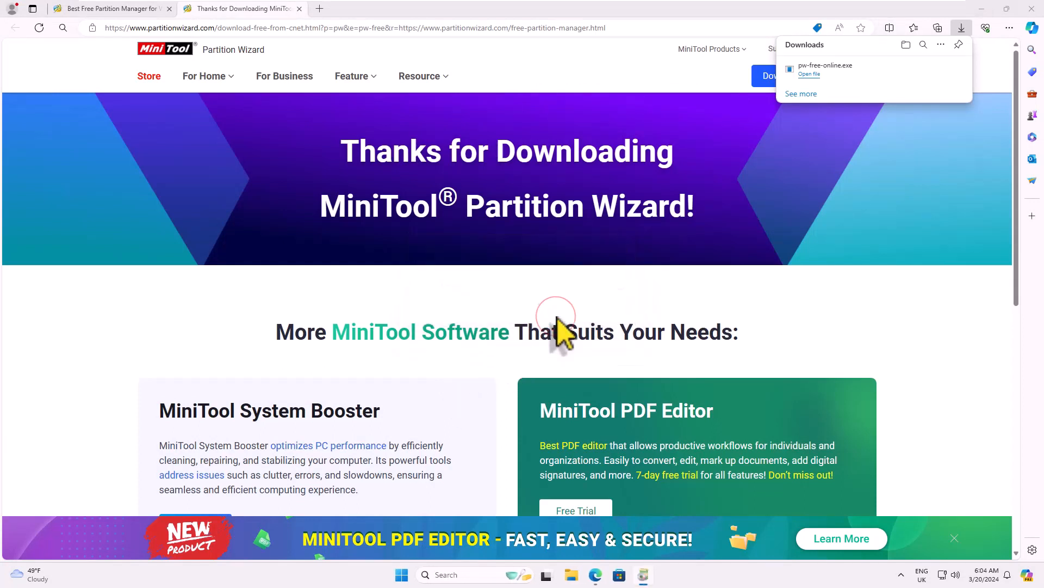
left_click(809, 74)
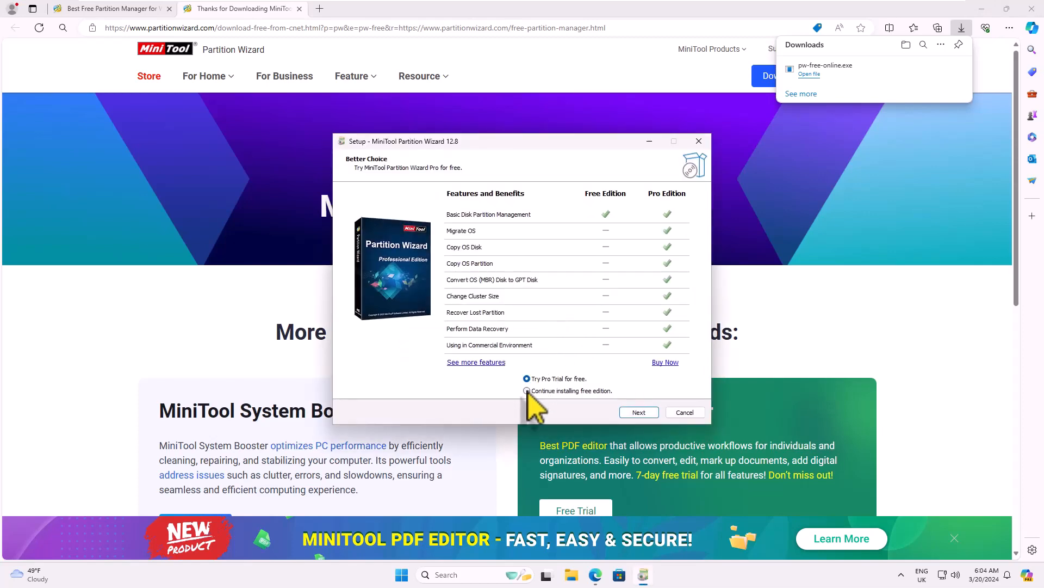
left_click(526, 390)
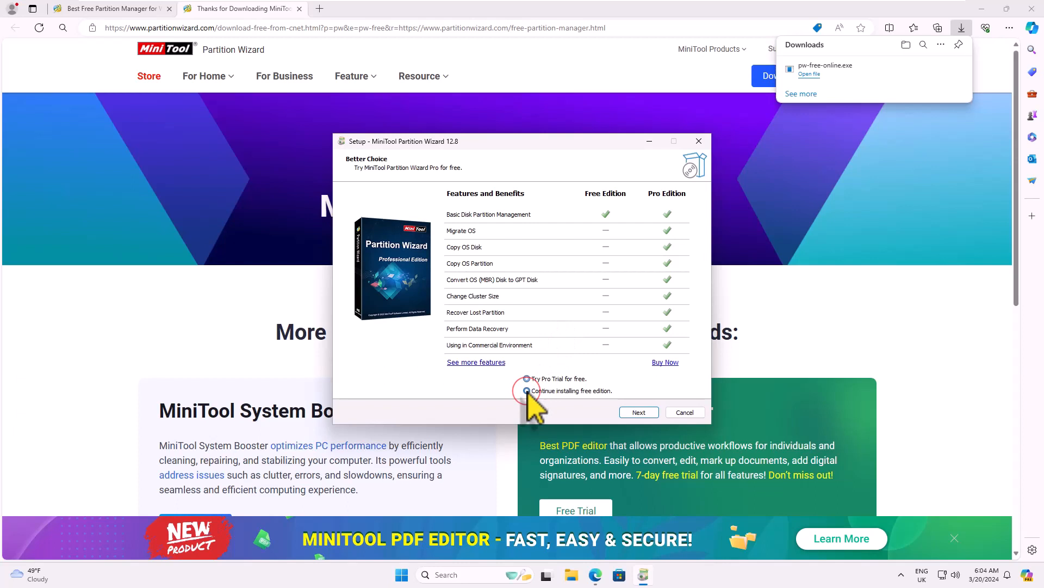
left_click(527, 391)
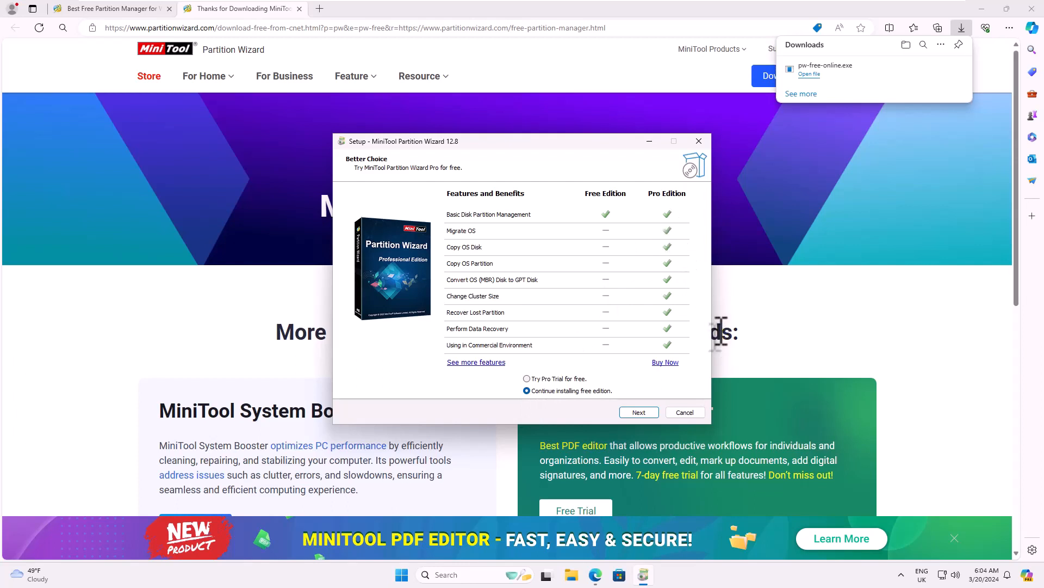
mouse_move(895, 130)
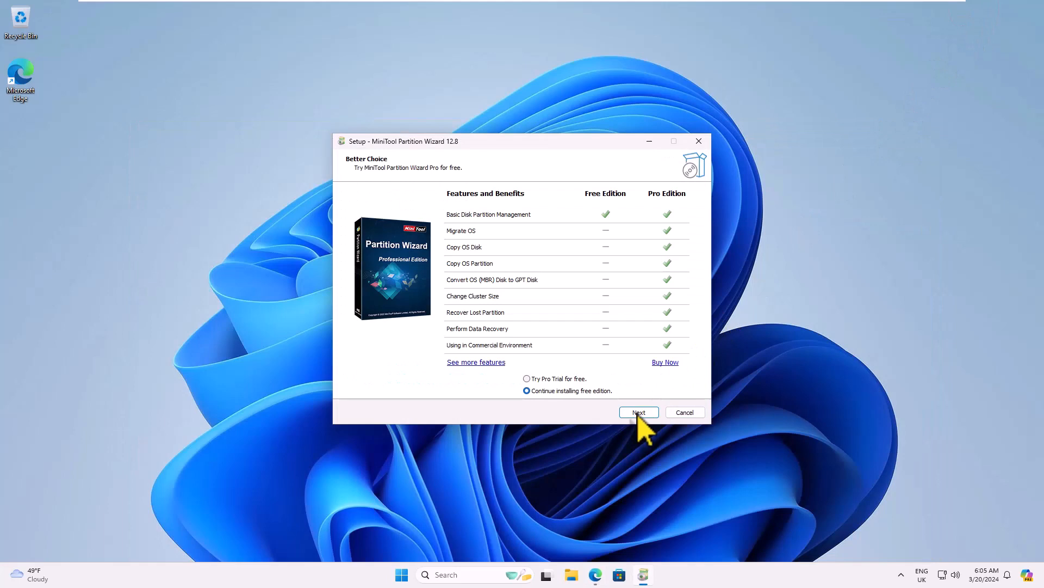
Untick the Customer Experience Program and ShadowMaker Free, keep the default folder, and start installing.
left_click(638, 412)
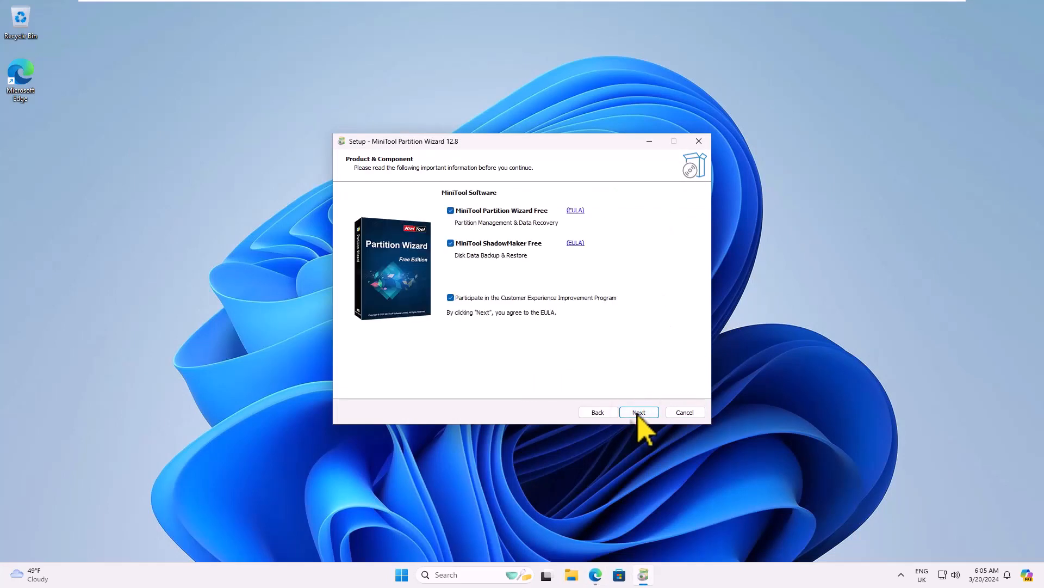
mouse_move(536, 274)
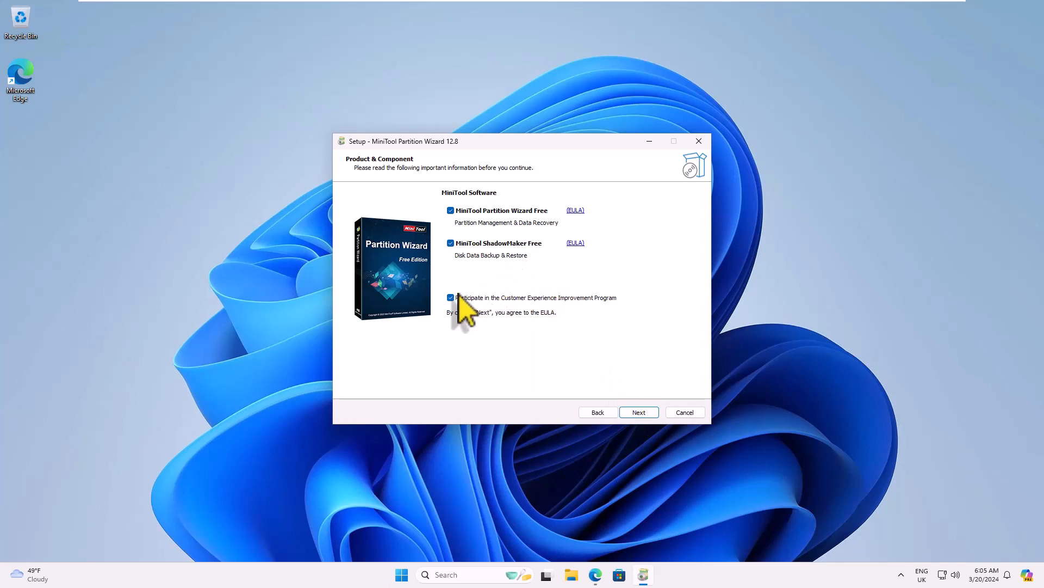
left_click(450, 297)
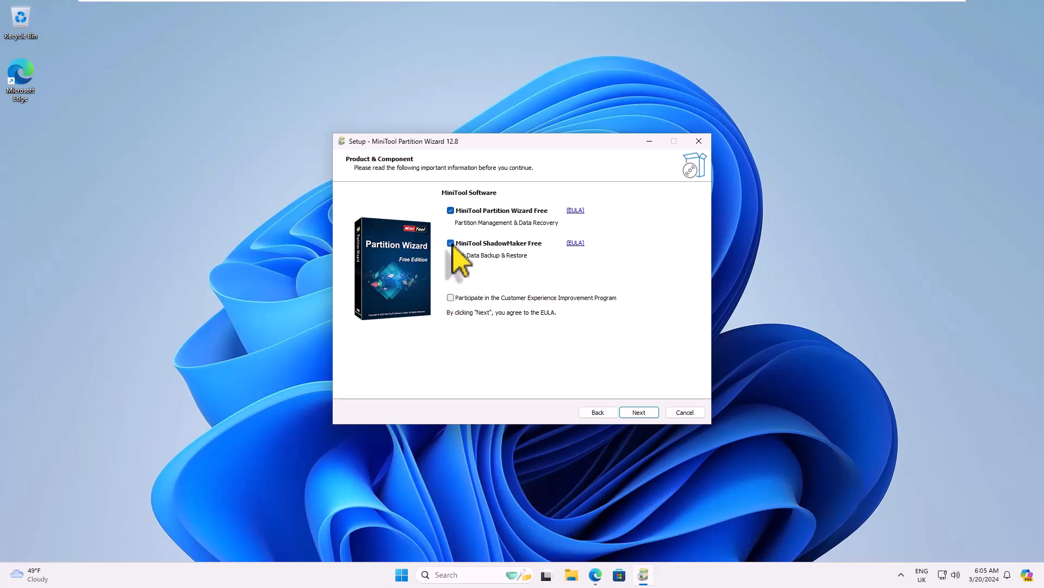
left_click(450, 243)
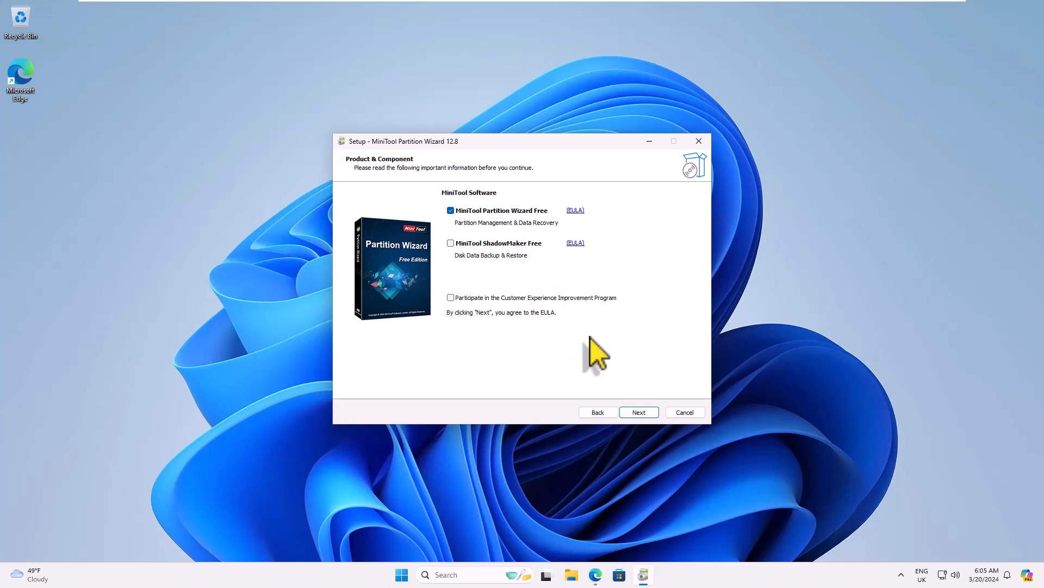
mouse_move(640, 427)
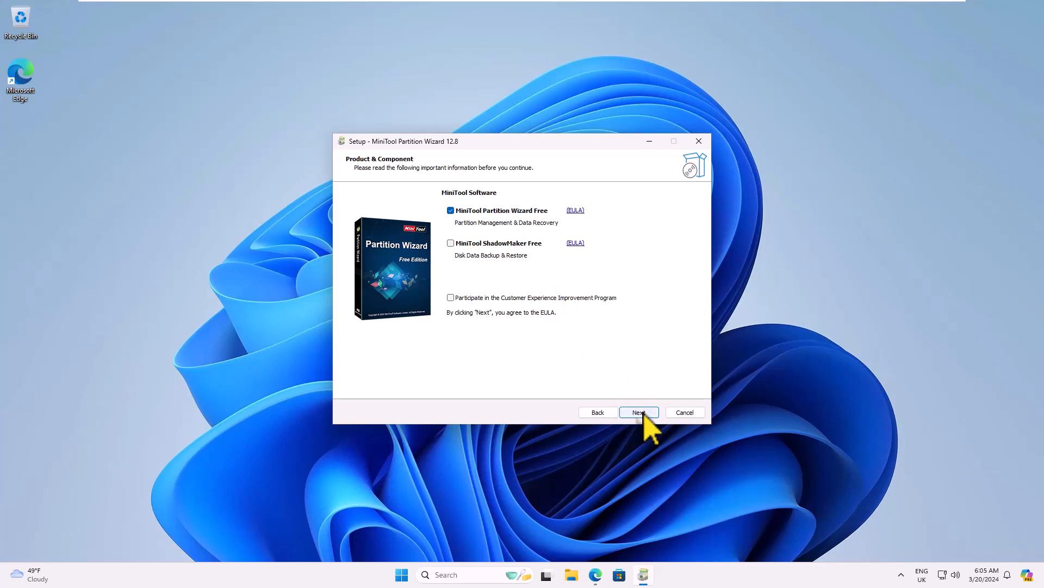
left_click(640, 412)
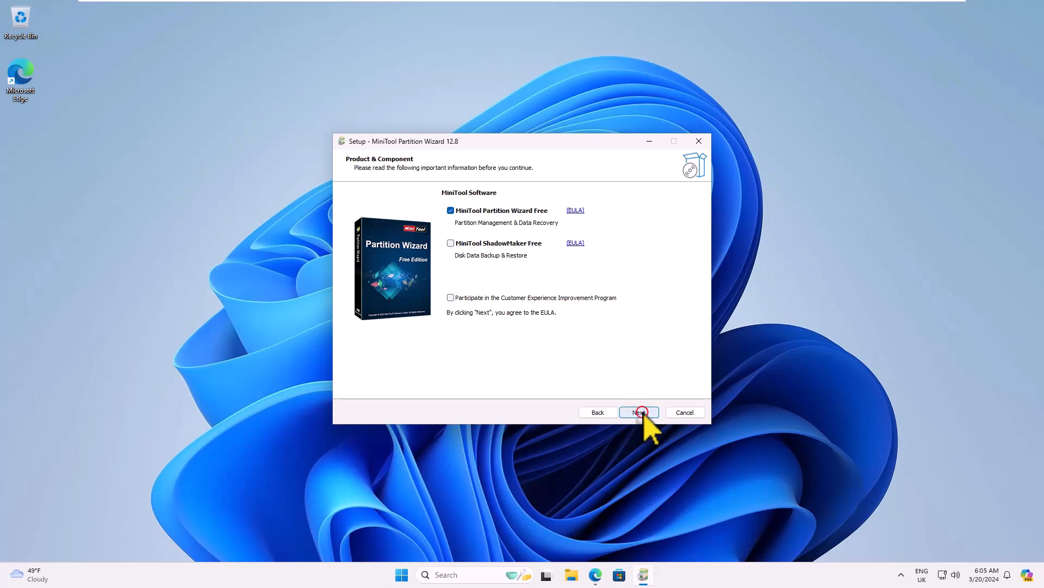
left_click(639, 412)
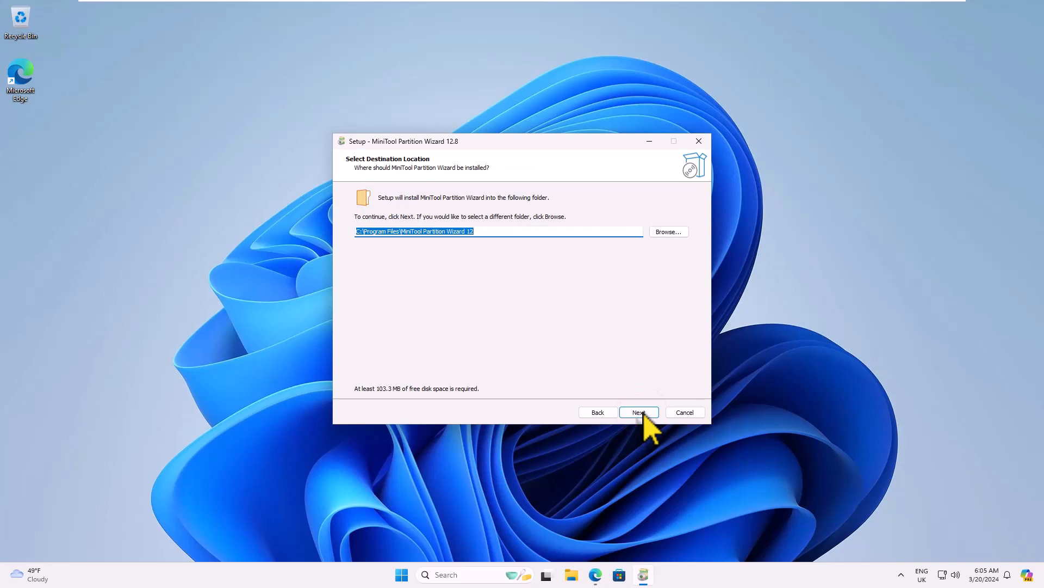
left_click(639, 412)
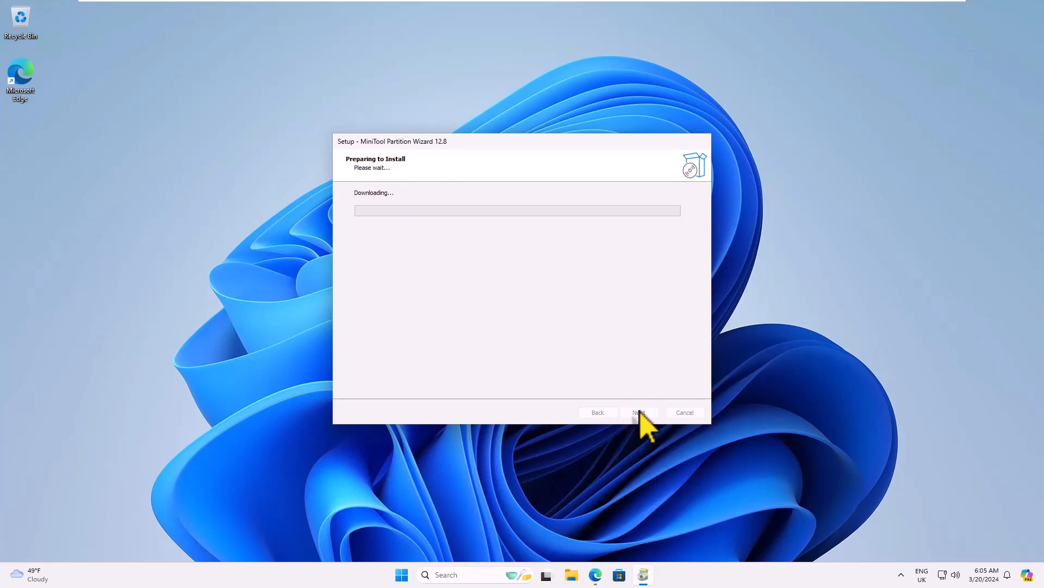
mouse_move(578, 358)
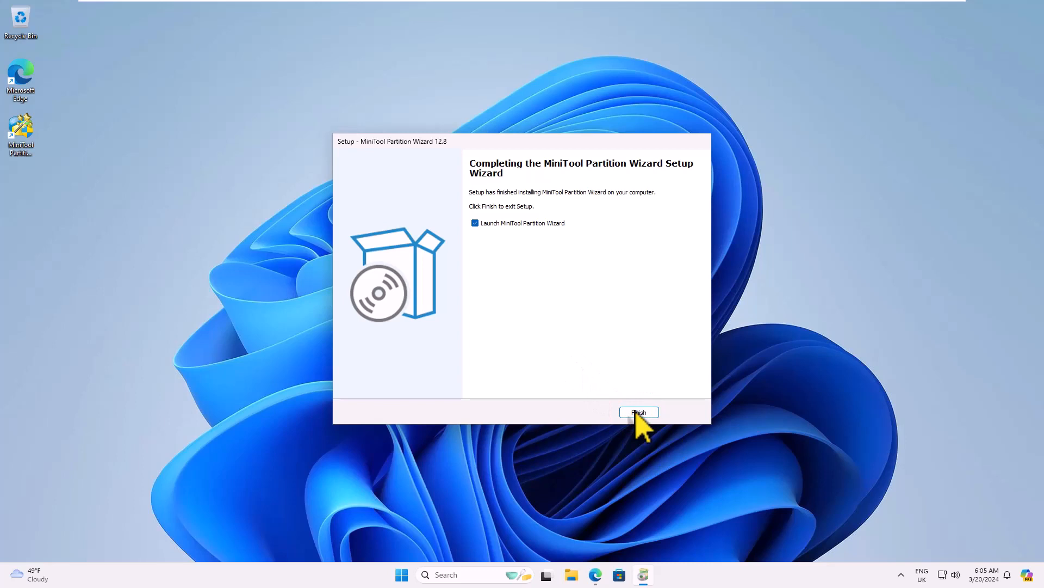
Finish setup with 'Launch MiniTool Partition Wizard' ticked to start Partition Wizard Free 12.8.
left_click(638, 412)
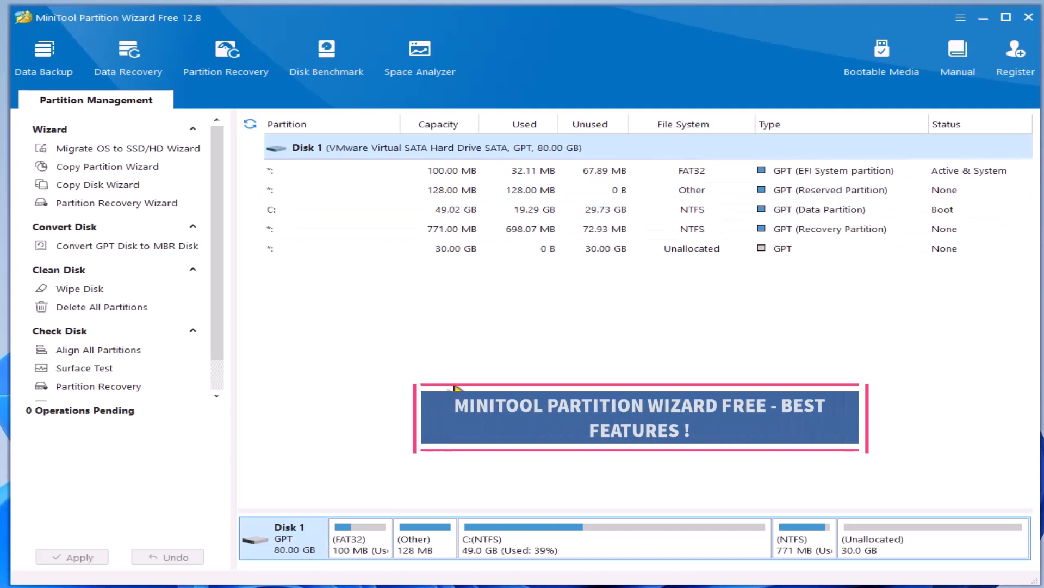
mouse_move(385, 482)
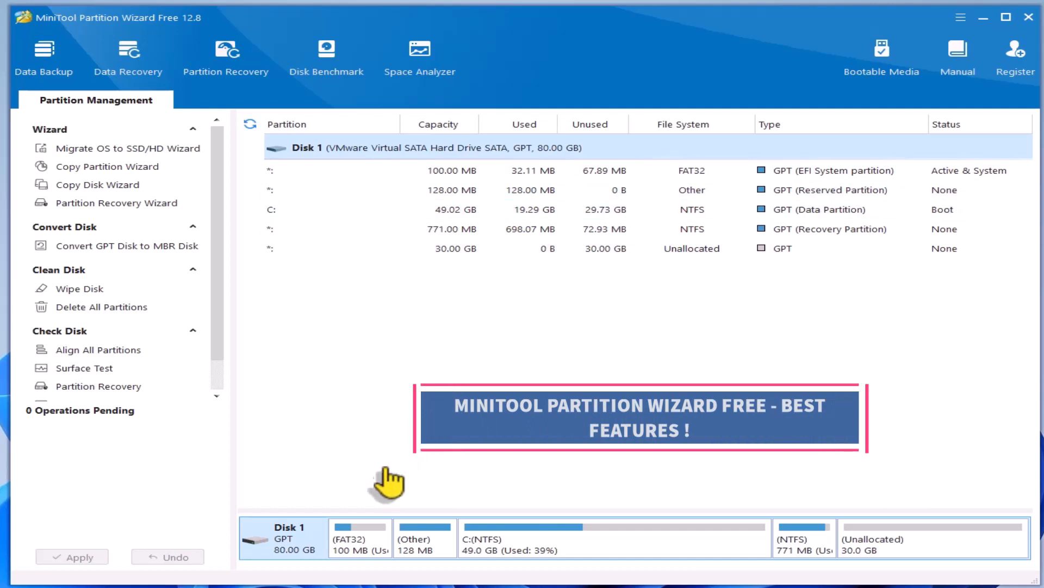
mouse_move(324, 558)
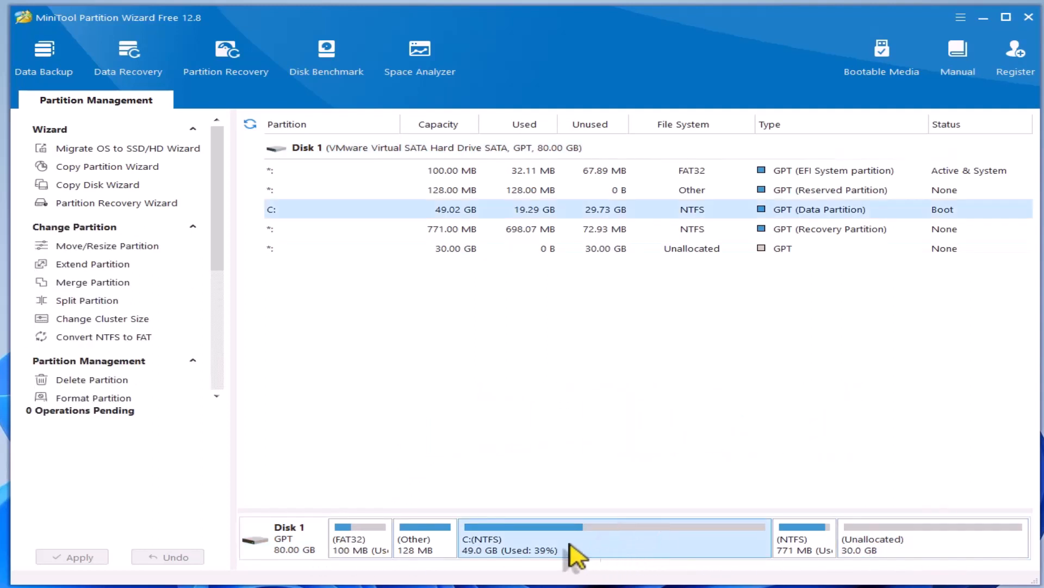
left_click(360, 538)
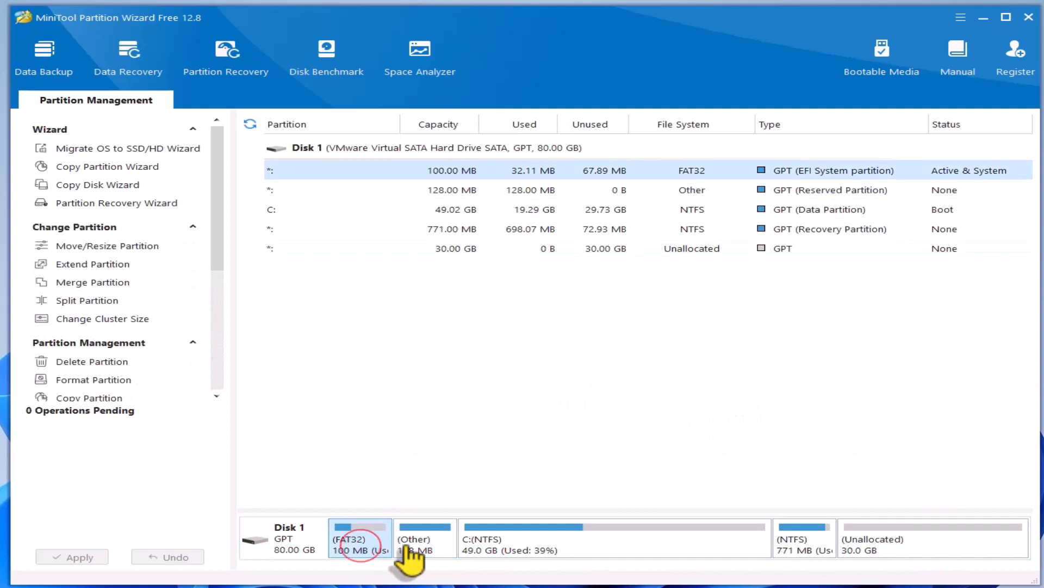
left_click(601, 540)
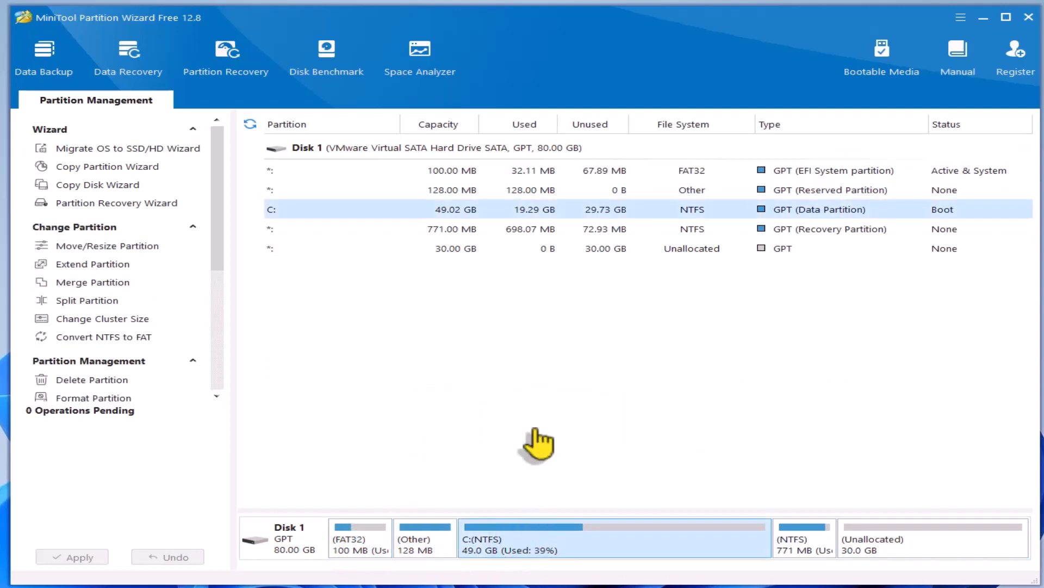
mouse_move(129, 155)
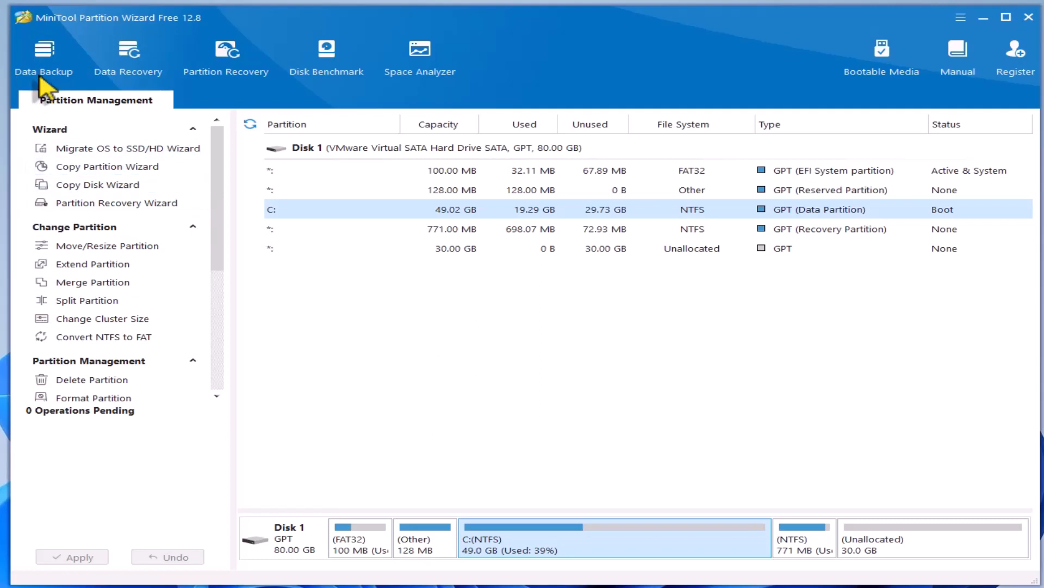
mouse_move(128, 54)
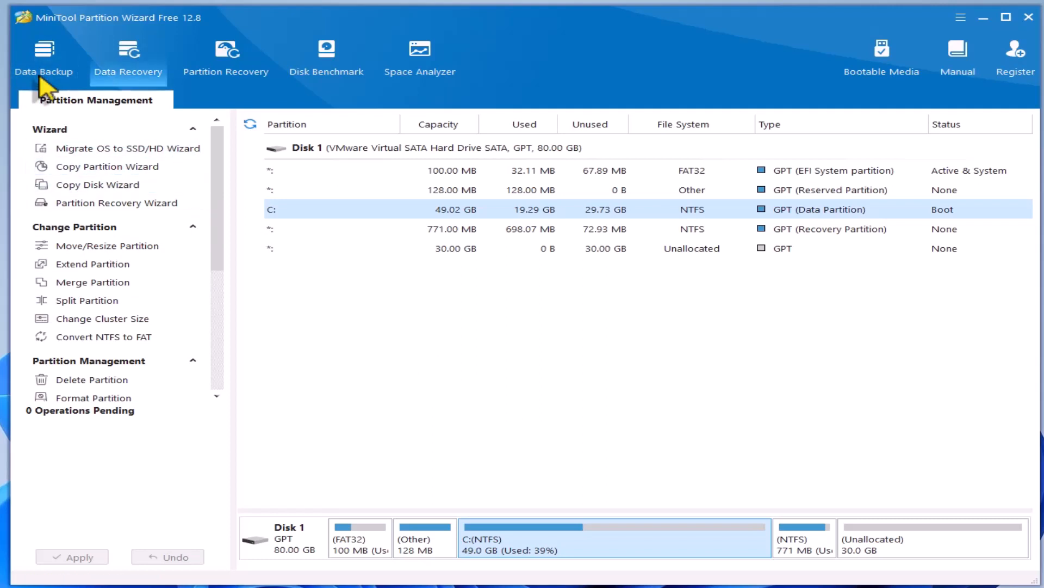
mouse_move(41, 86)
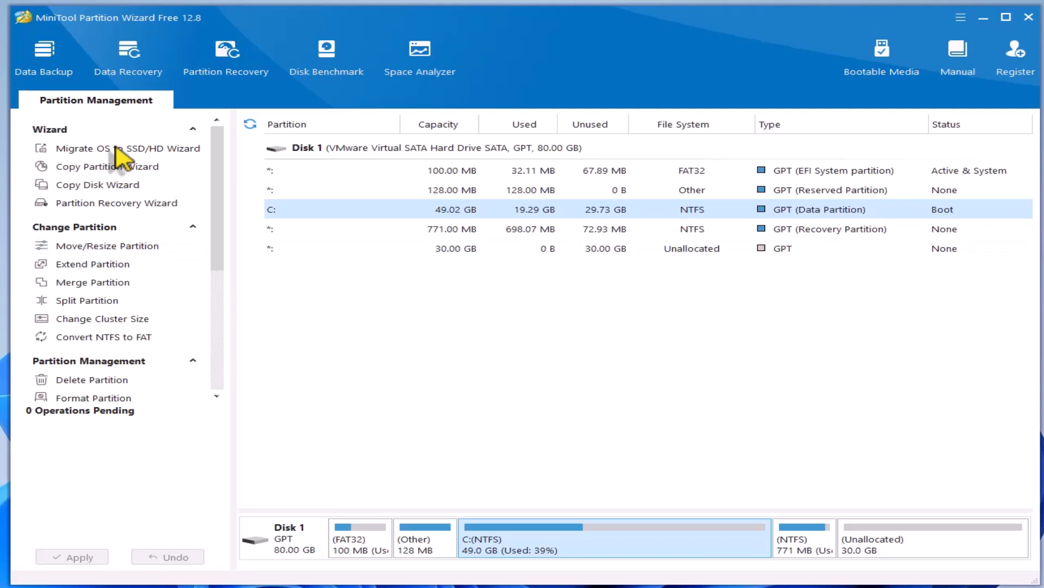
left_click(129, 54)
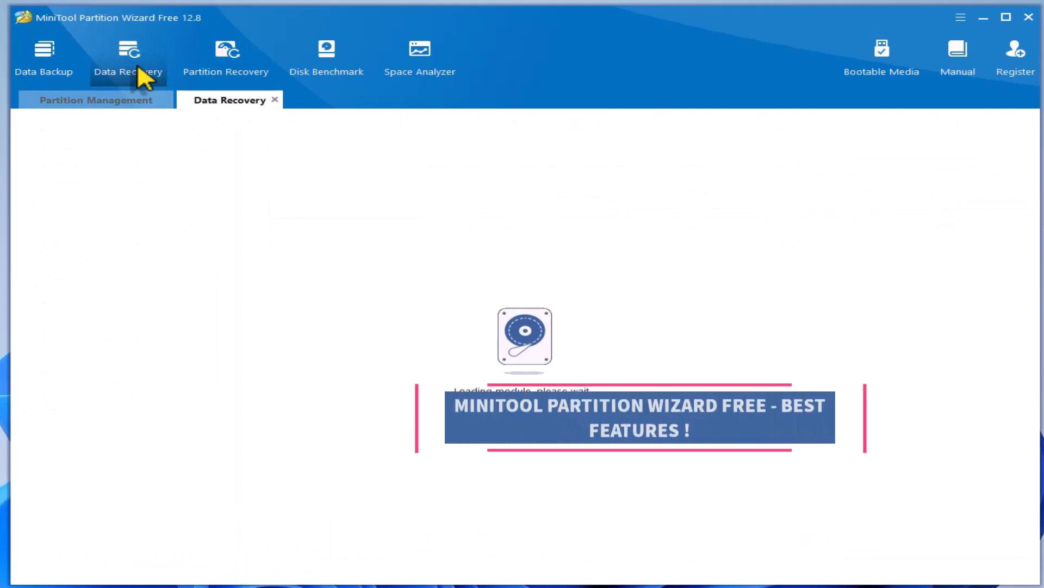
left_click(129, 54)
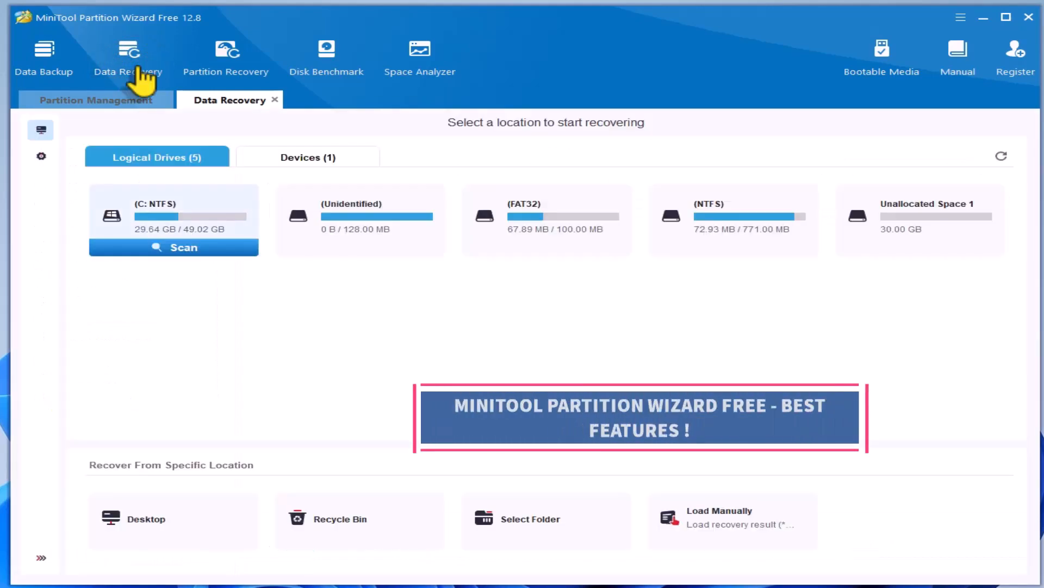
left_click(361, 217)
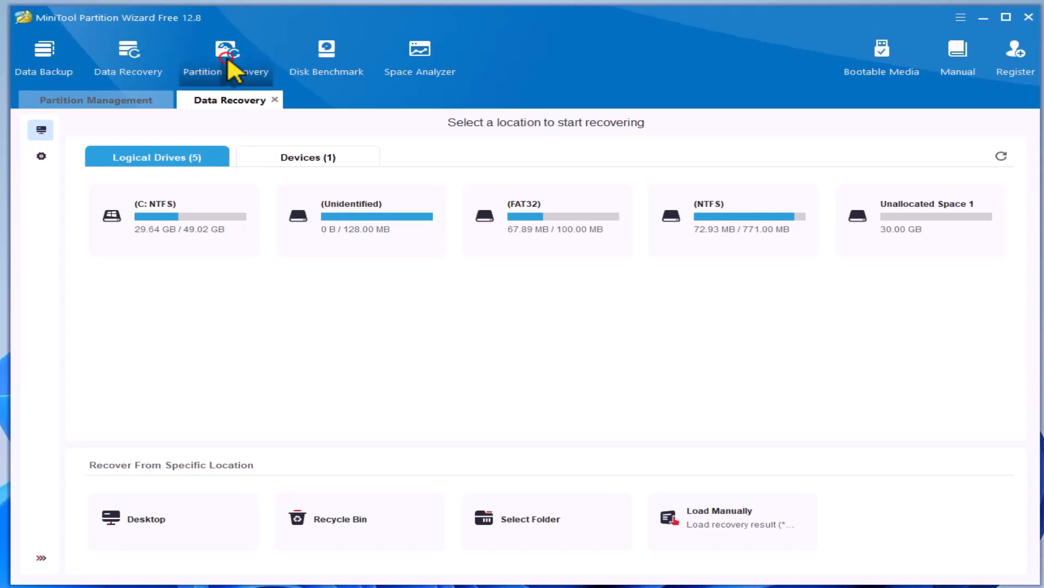
left_click(225, 52)
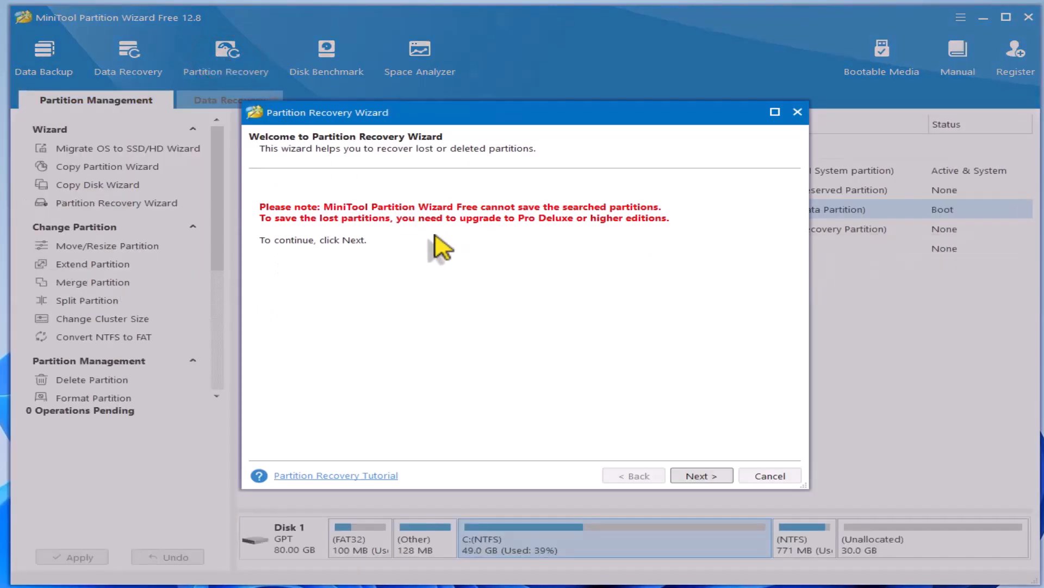
mouse_move(476, 274)
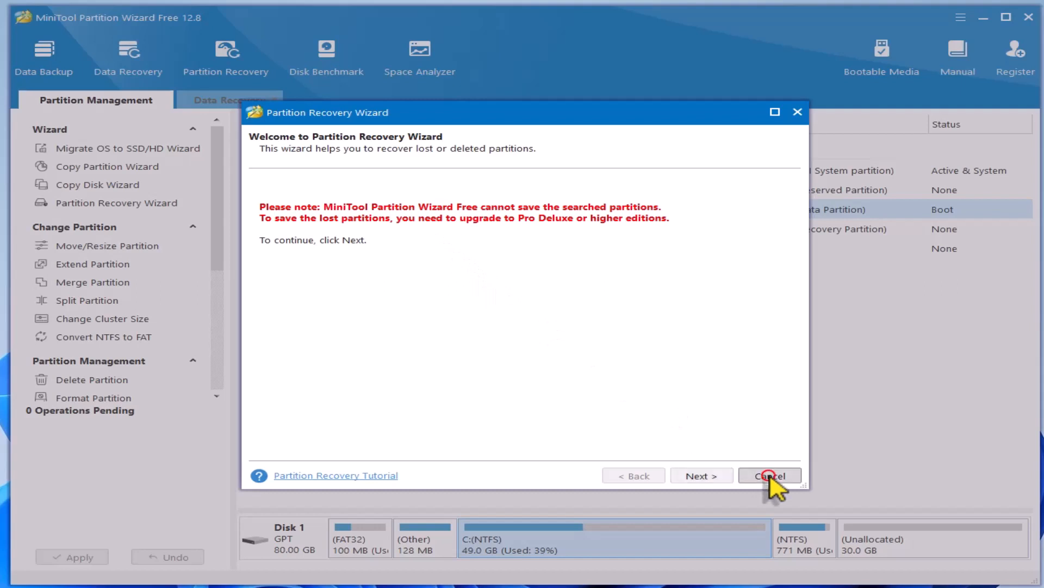
left_click(770, 475)
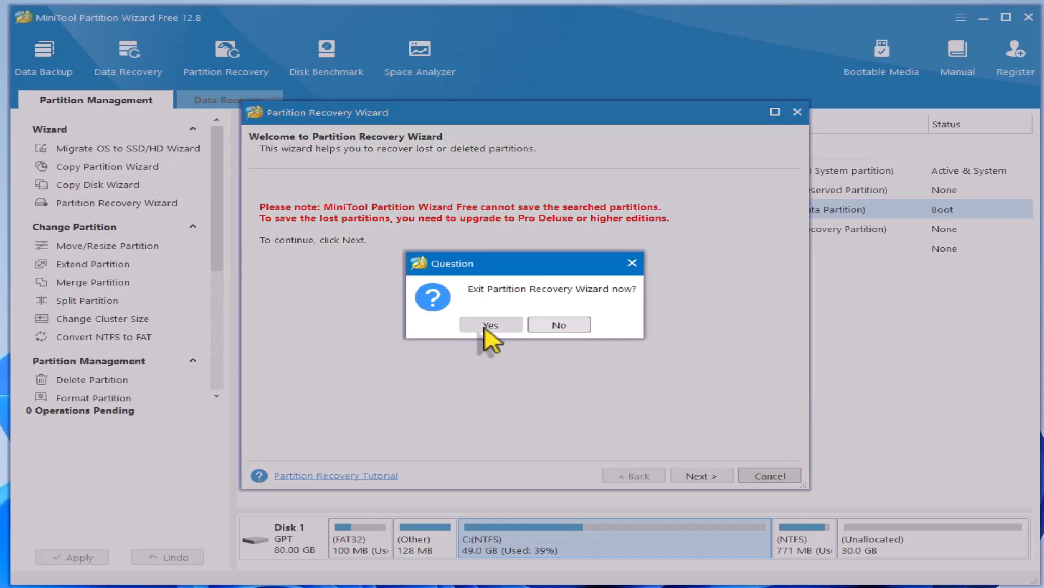
left_click(491, 324)
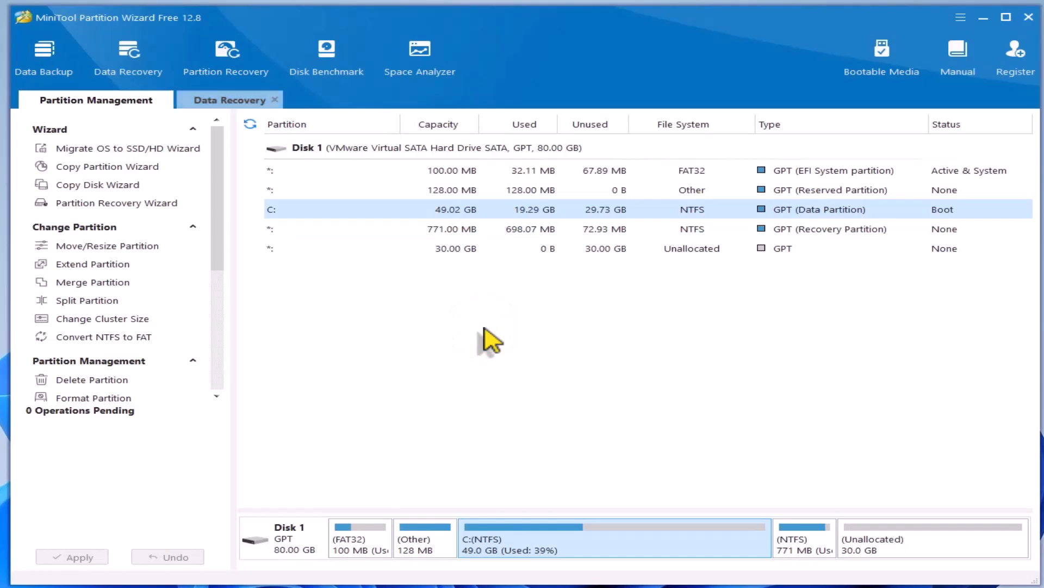
left_click(274, 100)
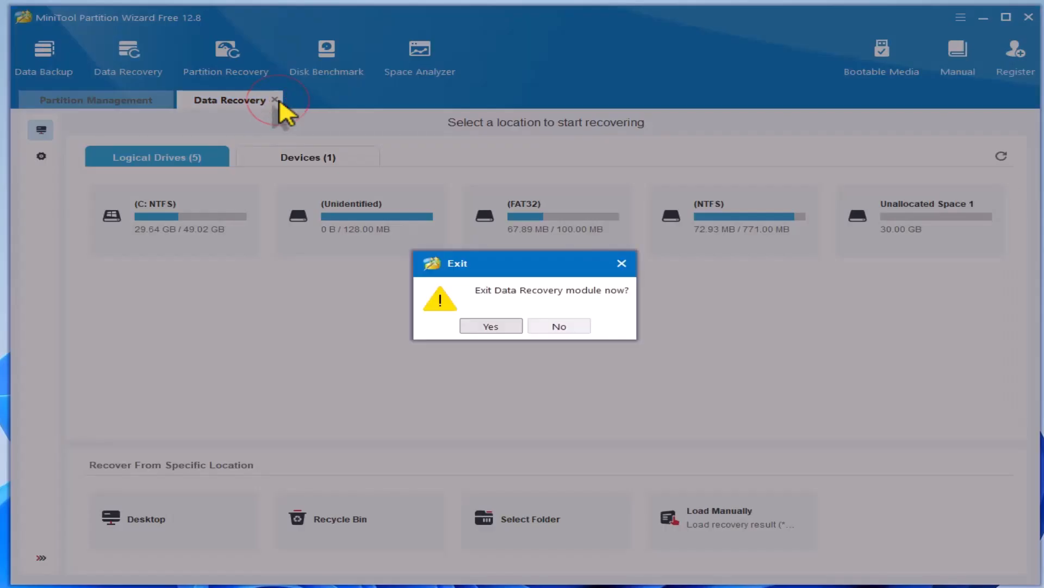
left_click(491, 326)
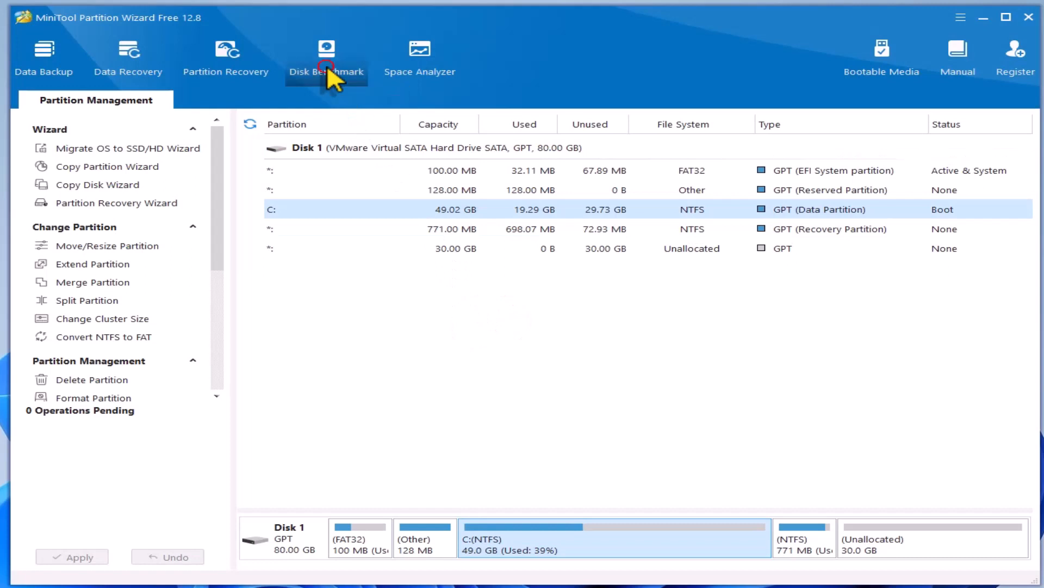
Open Disk Benchmark and select drive C: as the drive to test.
left_click(326, 51)
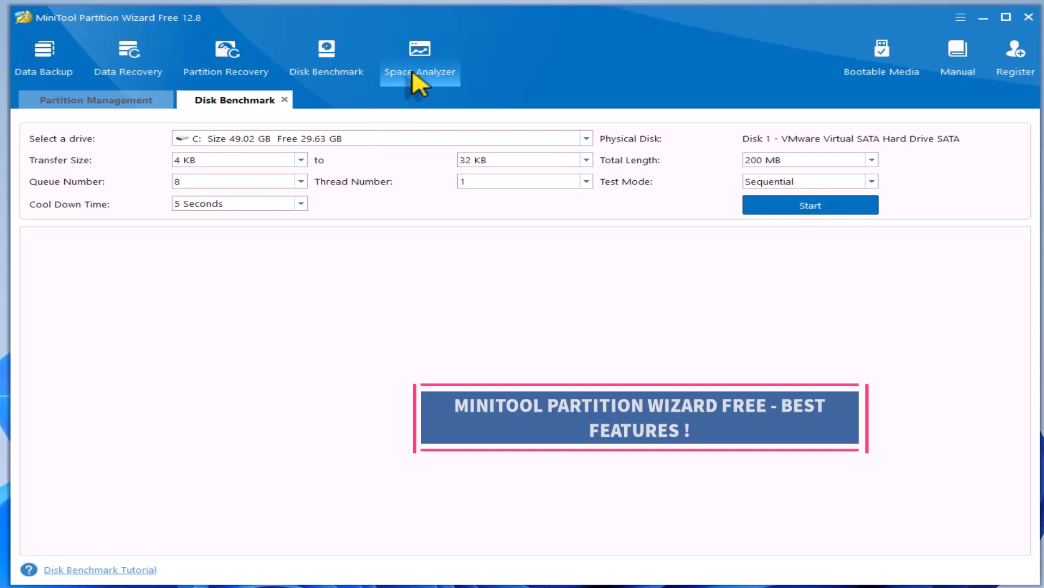
mouse_move(375, 155)
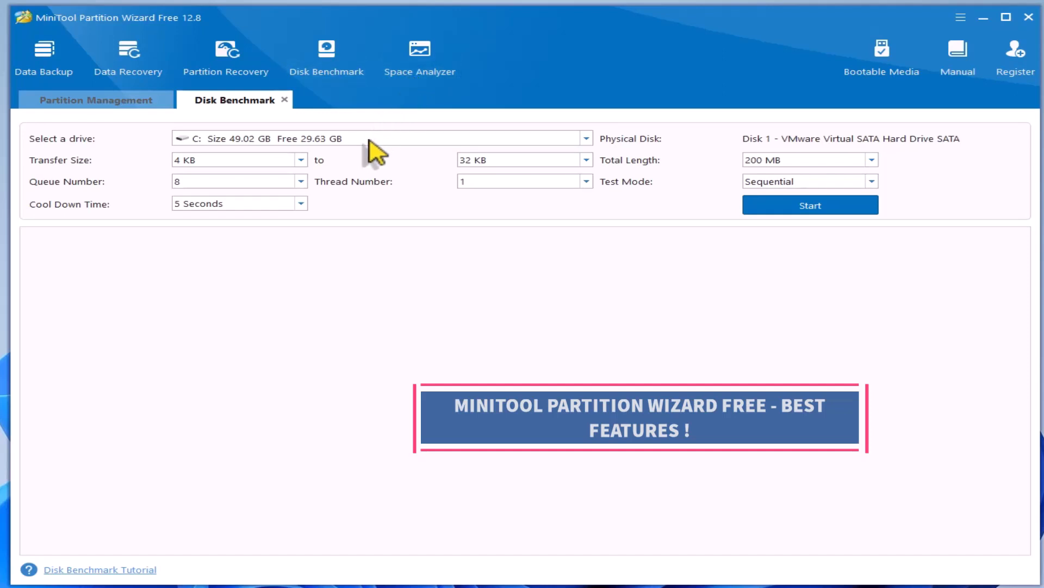
left_click(374, 139)
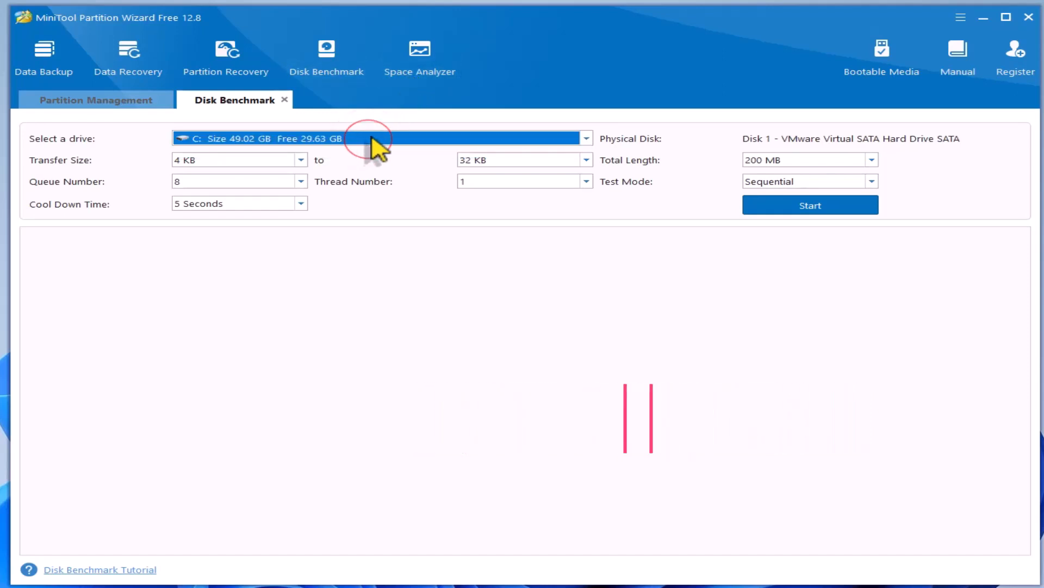
Run Space Analyzer on C:\Users\user\Downloads, showing its 6.33 MB usage.
left_click(419, 49)
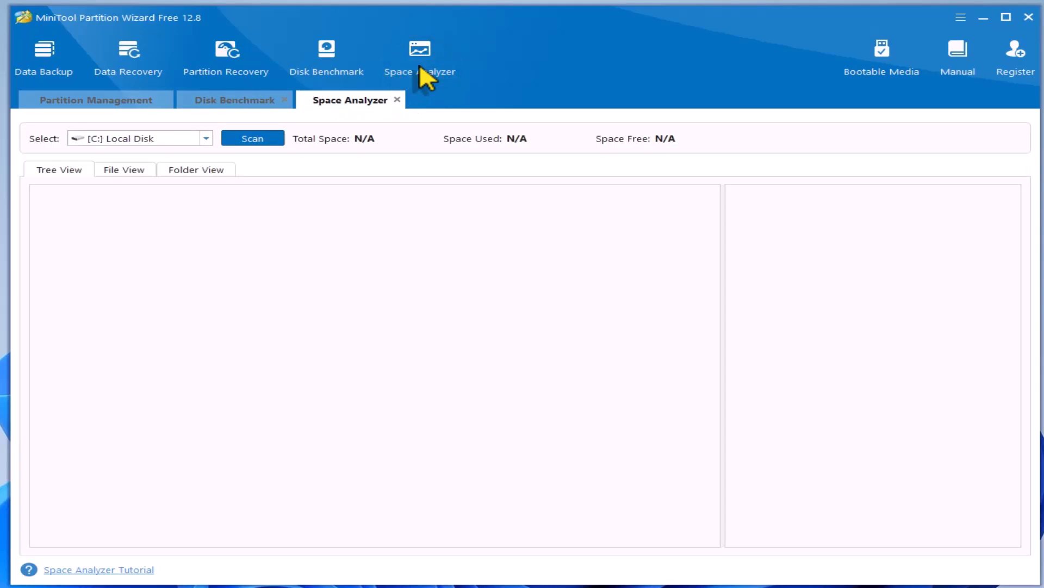
left_click(206, 138)
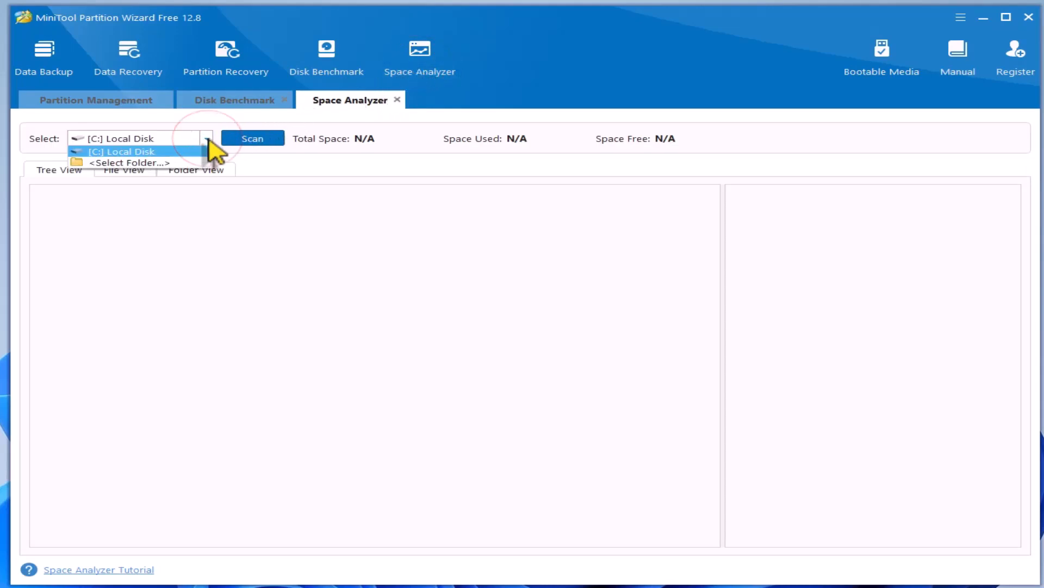
left_click(122, 151)
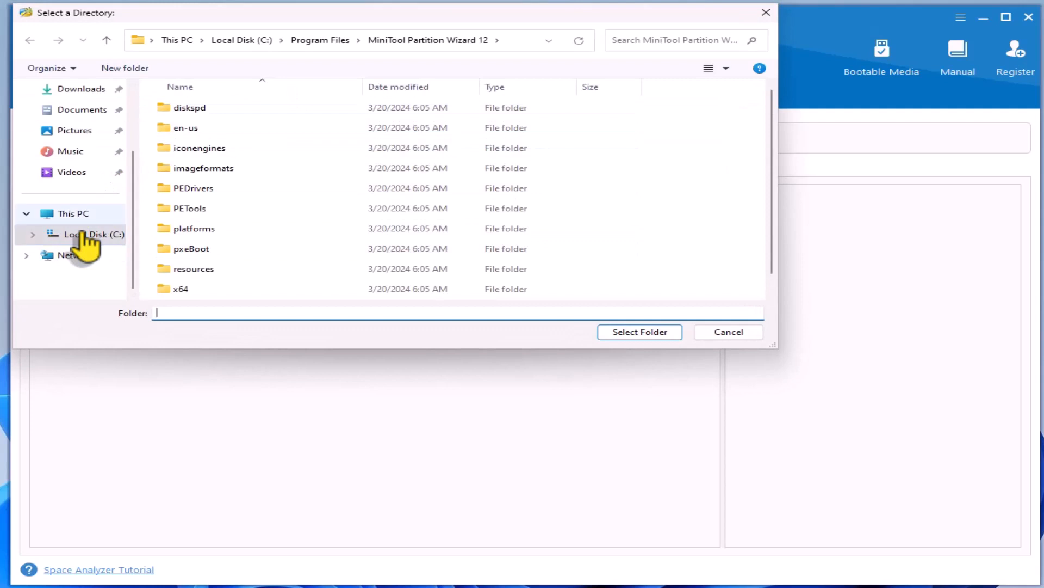
left_click(81, 234)
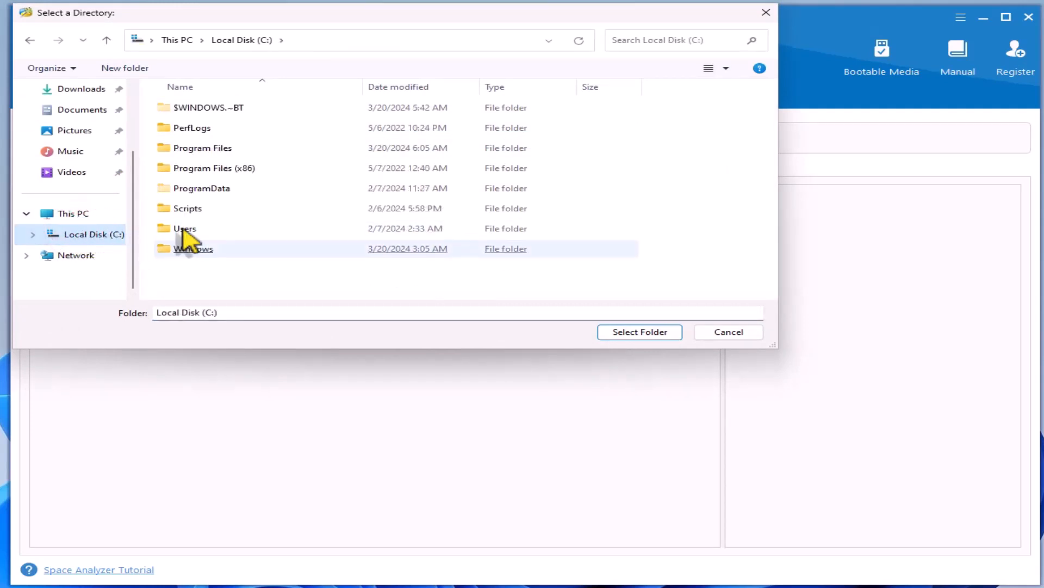
double_click(185, 228)
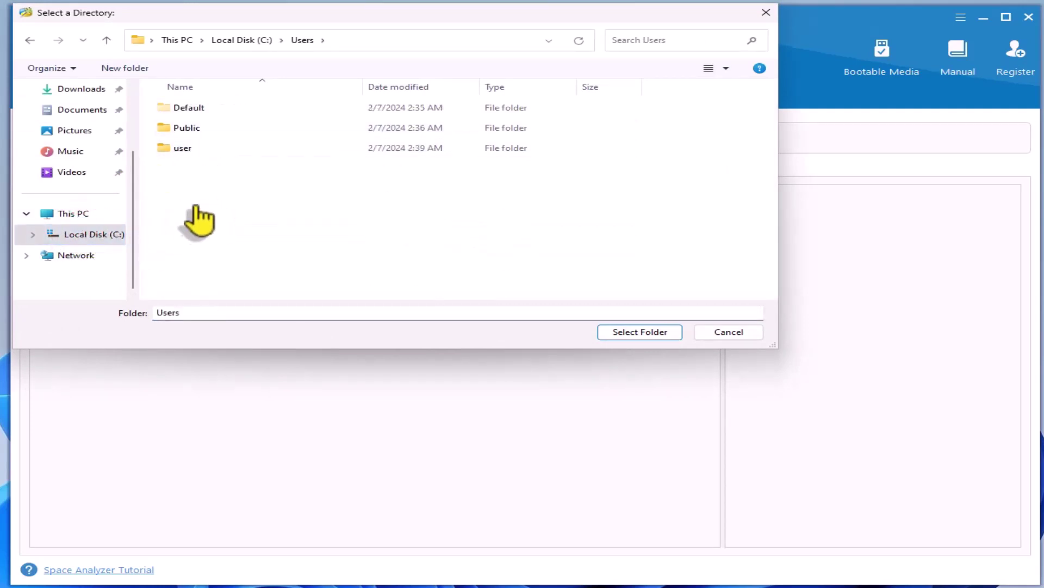
double_click(183, 148)
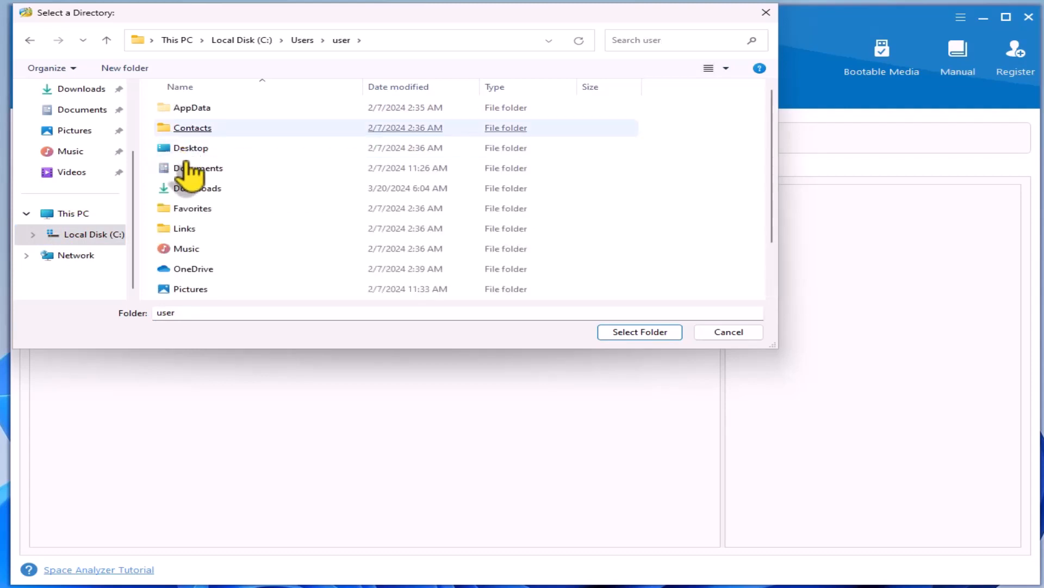
left_click(197, 188)
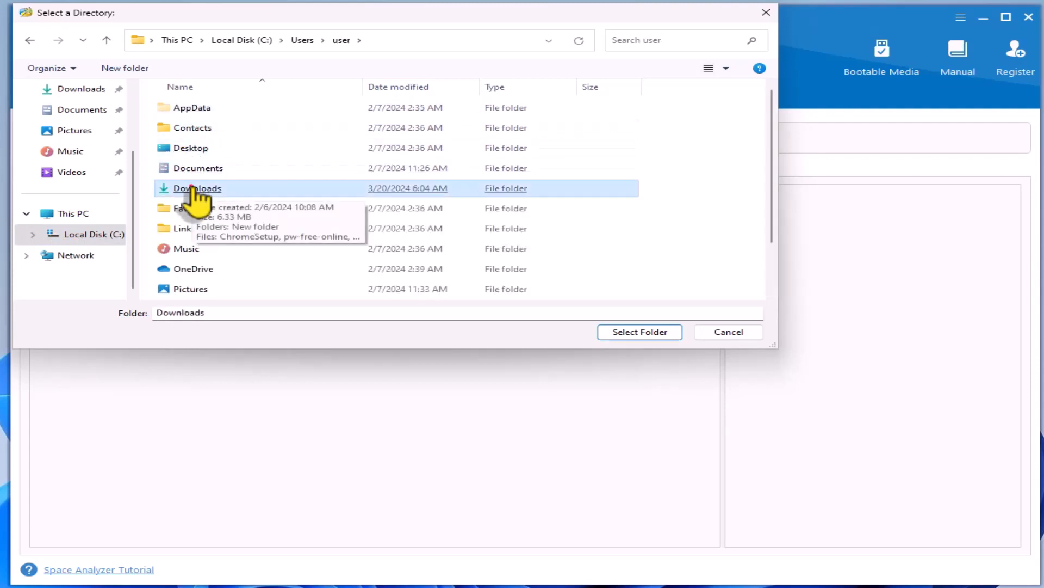
double_click(197, 189)
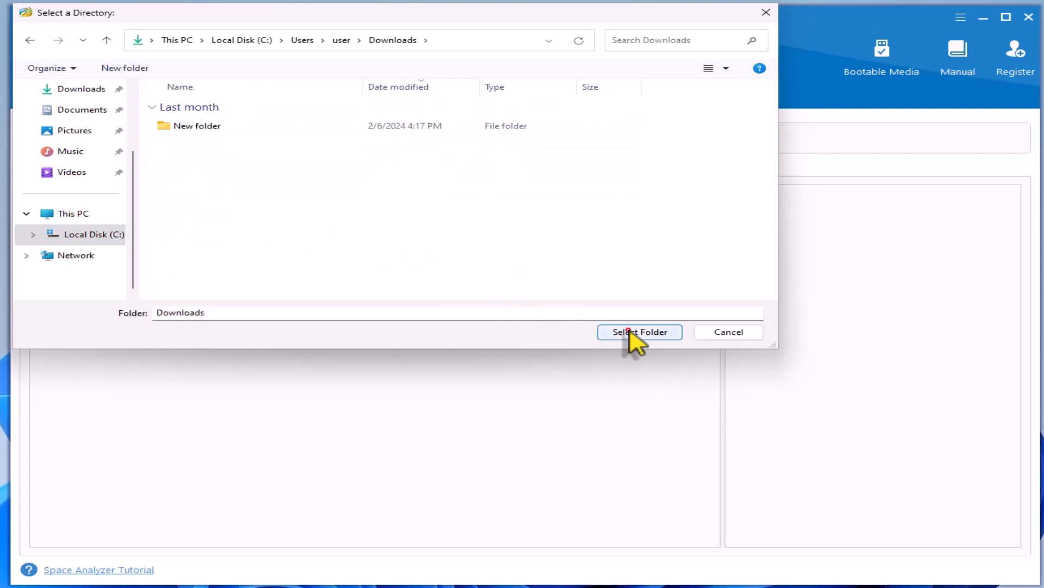
left_click(639, 332)
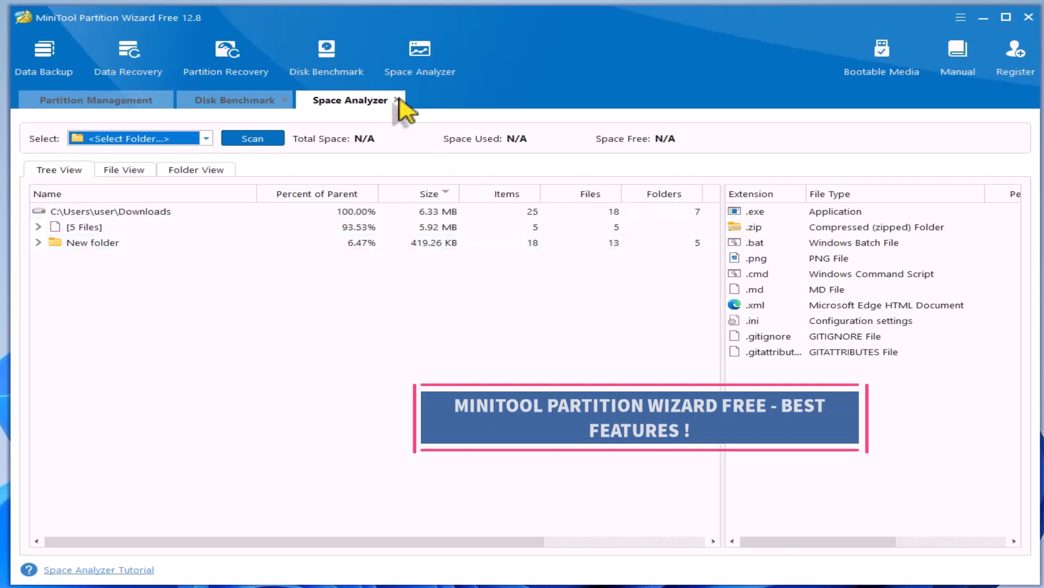
Close the Space Analyzer and Disk Benchmark tabs, confirming Yes for each.
left_click(397, 100)
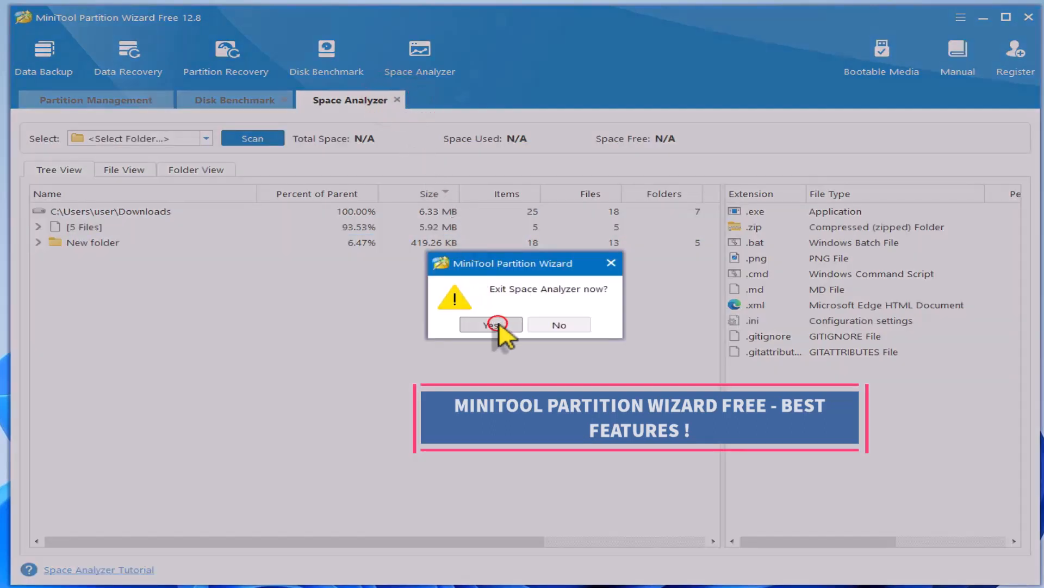
left_click(491, 324)
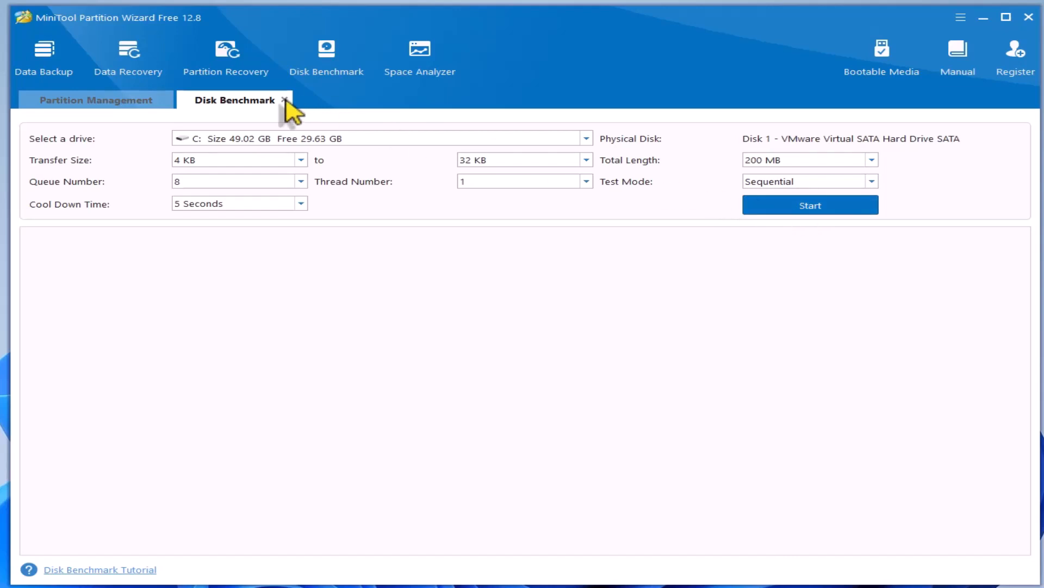
left_click(283, 100)
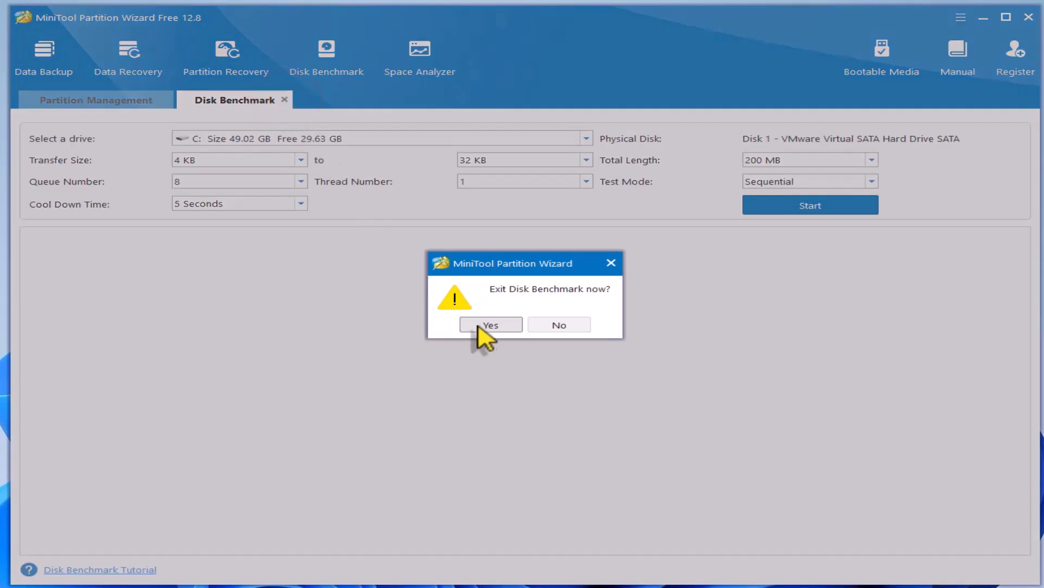
left_click(490, 324)
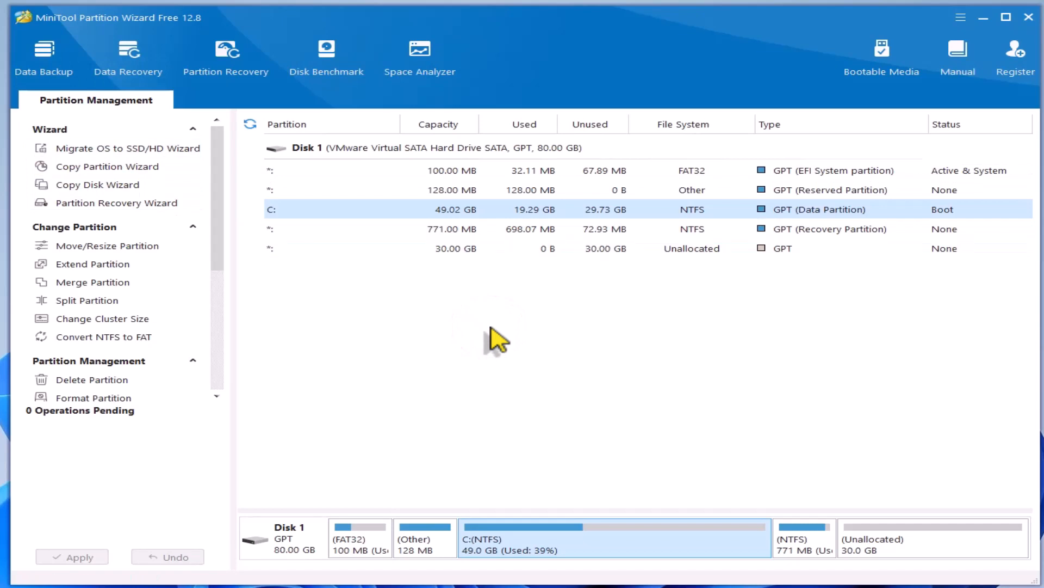
mouse_move(785, 500)
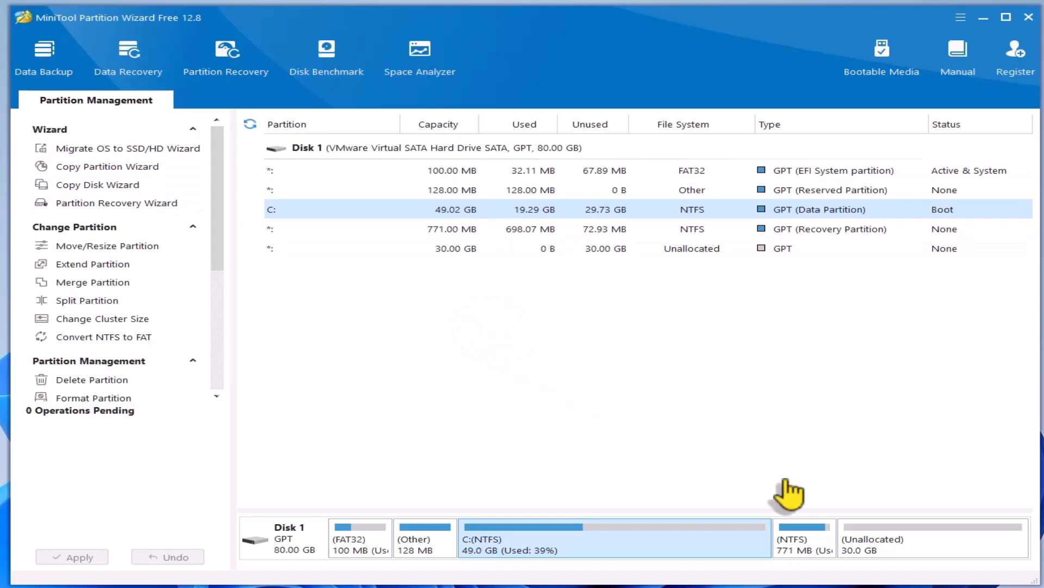
Preview the 30 GB unallocated space's menu, then open the 771 MB recovery partition's context menu.
left_click(909, 551)
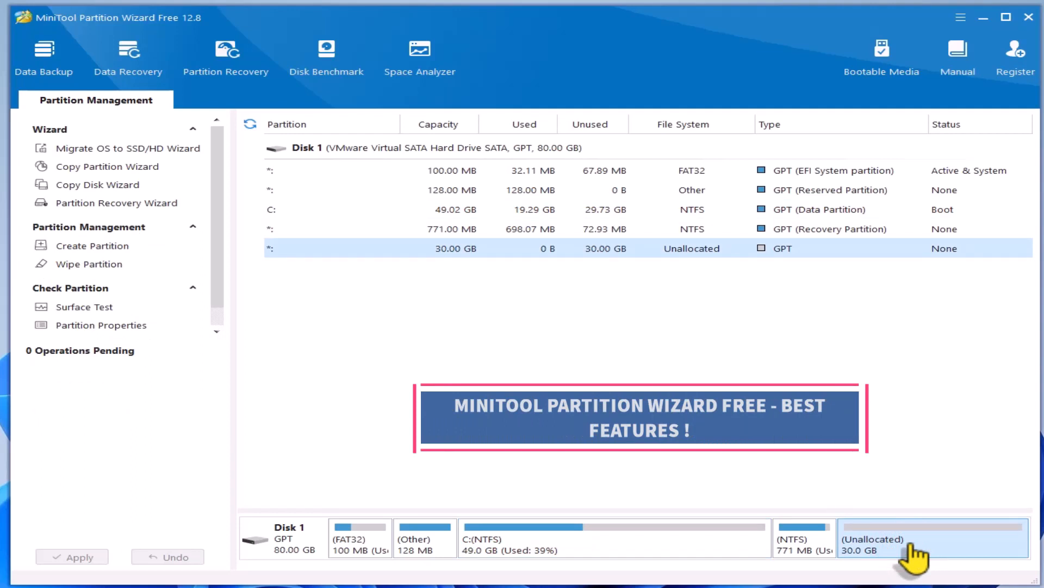
right_click(906, 553)
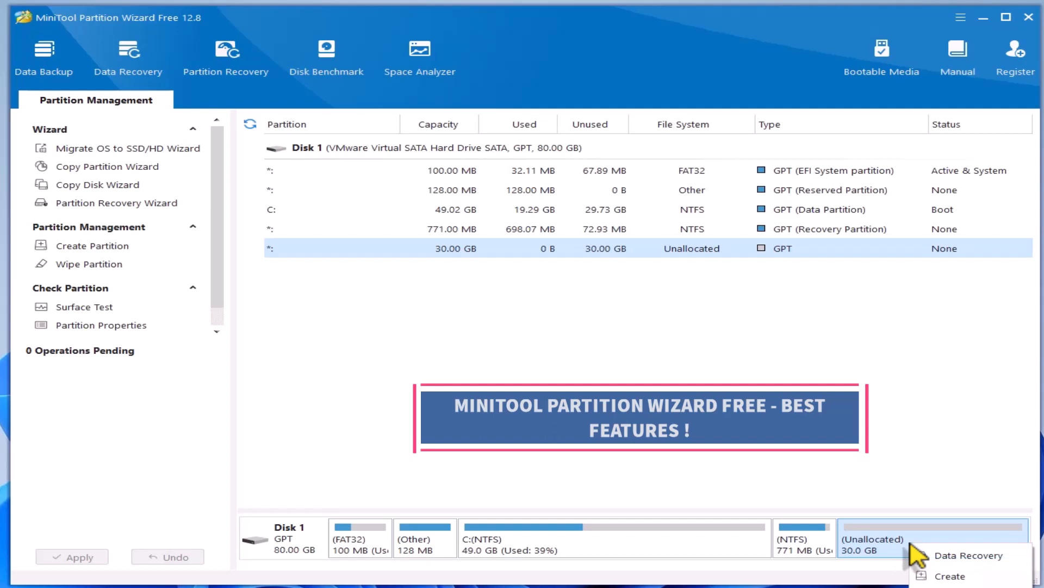
left_click(901, 539)
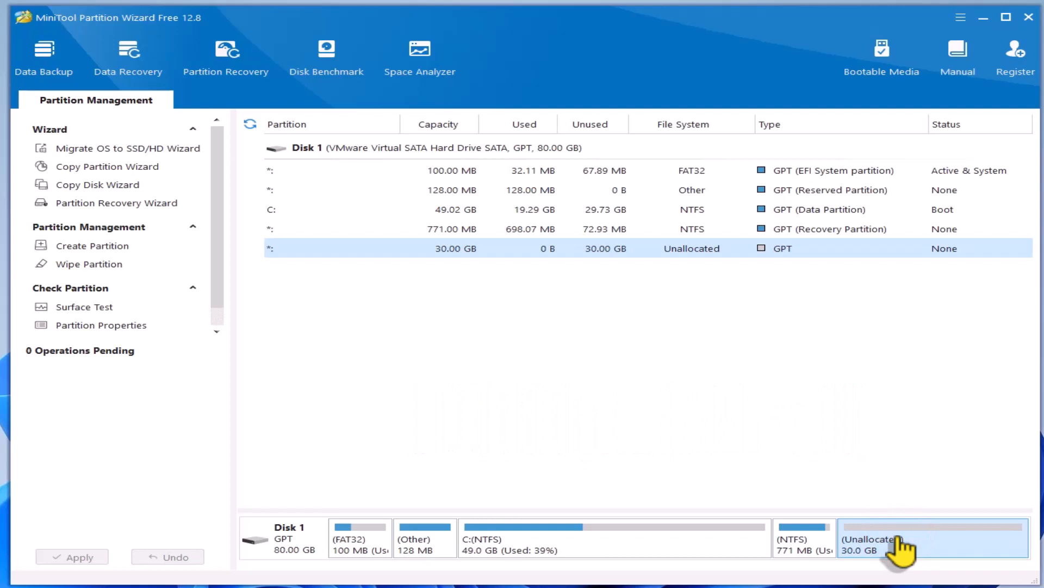
left_click(801, 543)
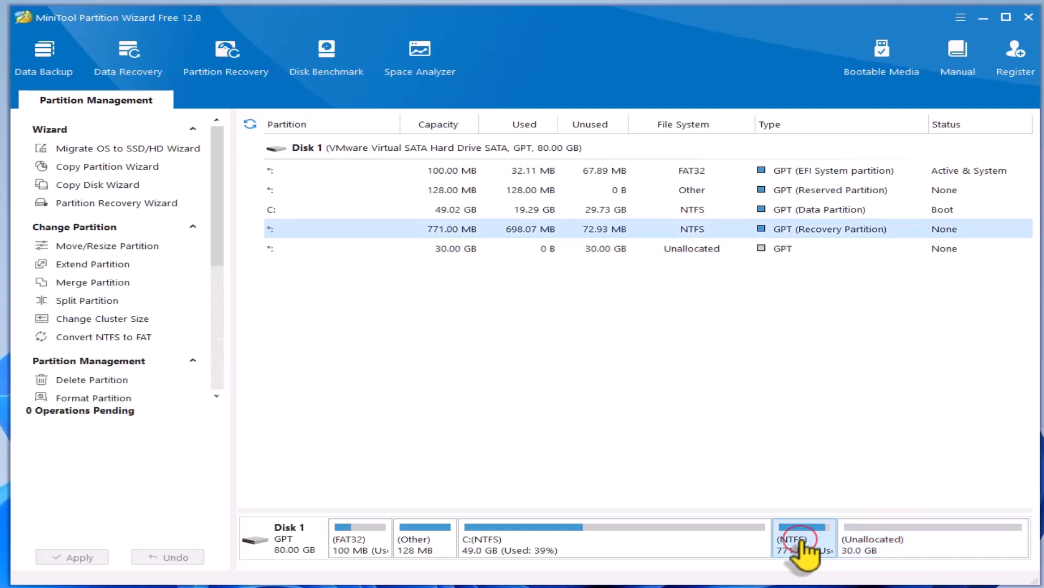
right_click(799, 540)
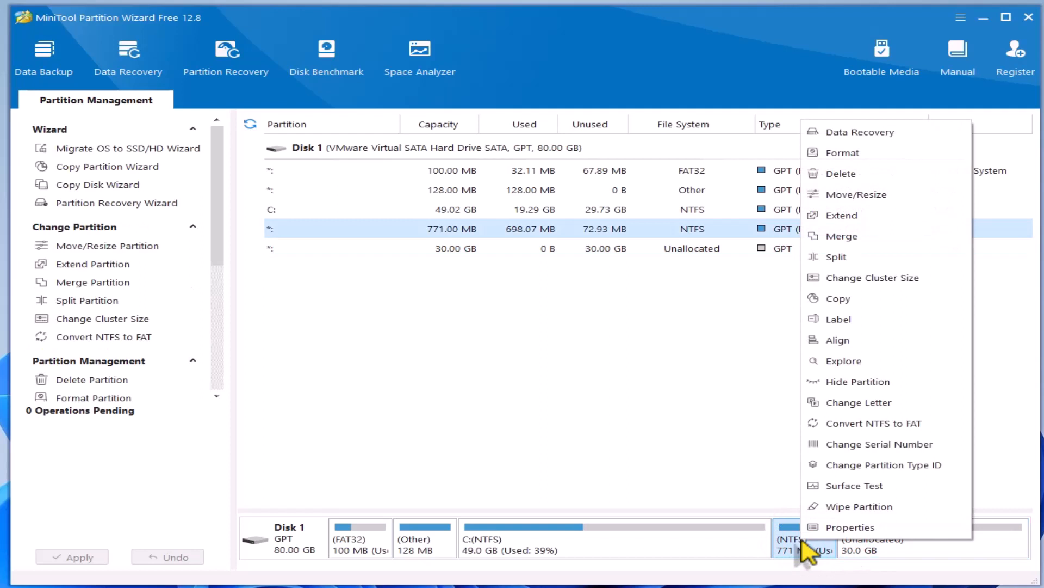
mouse_move(856, 201)
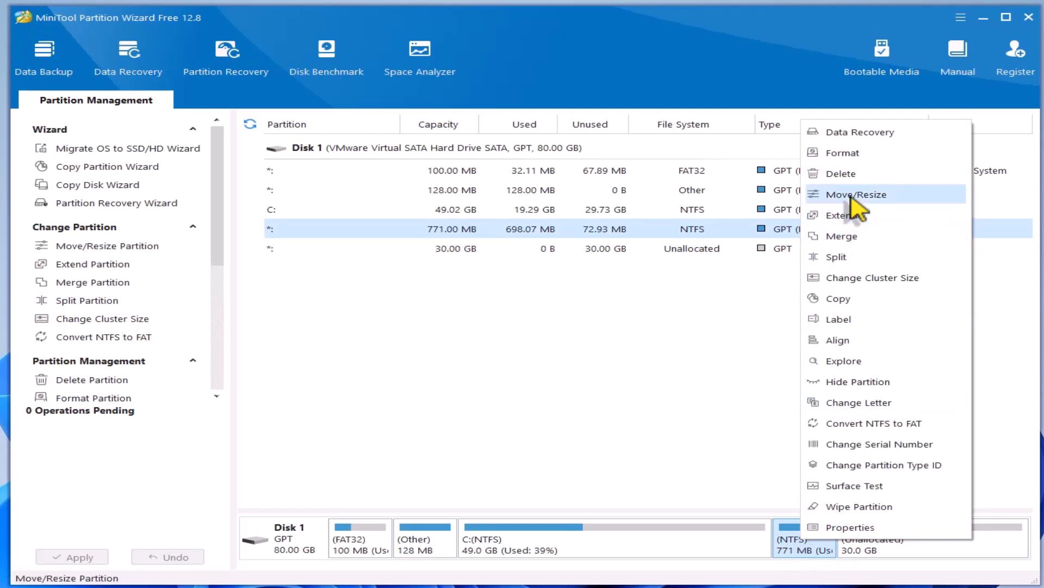
Queue the recovery partition move to the disk end, leaving 0.00 unallocated space after it.
left_click(857, 194)
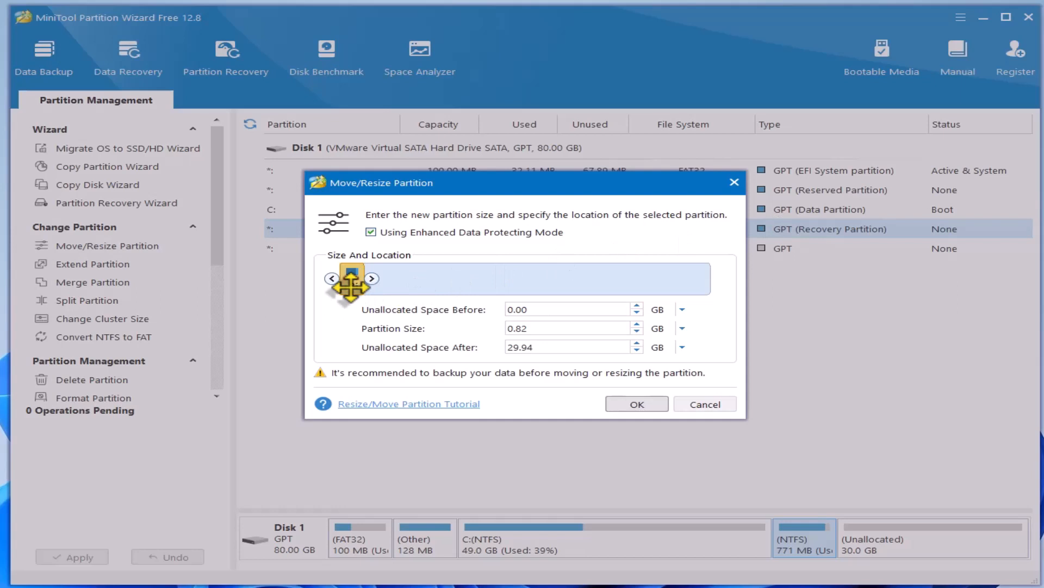
left_click_drag(352, 278, 572, 278)
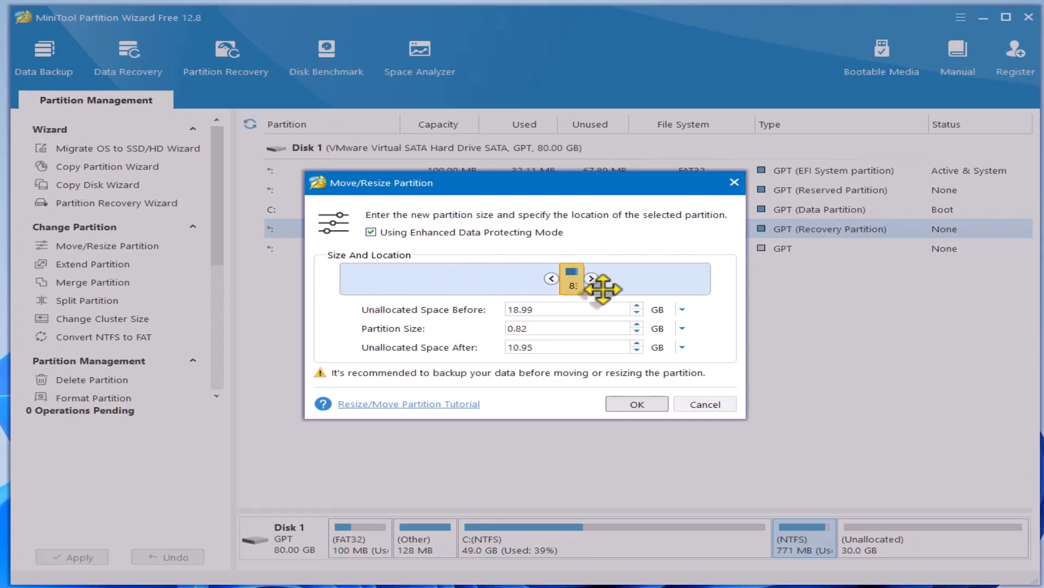
left_click_drag(596, 278, 699, 278)
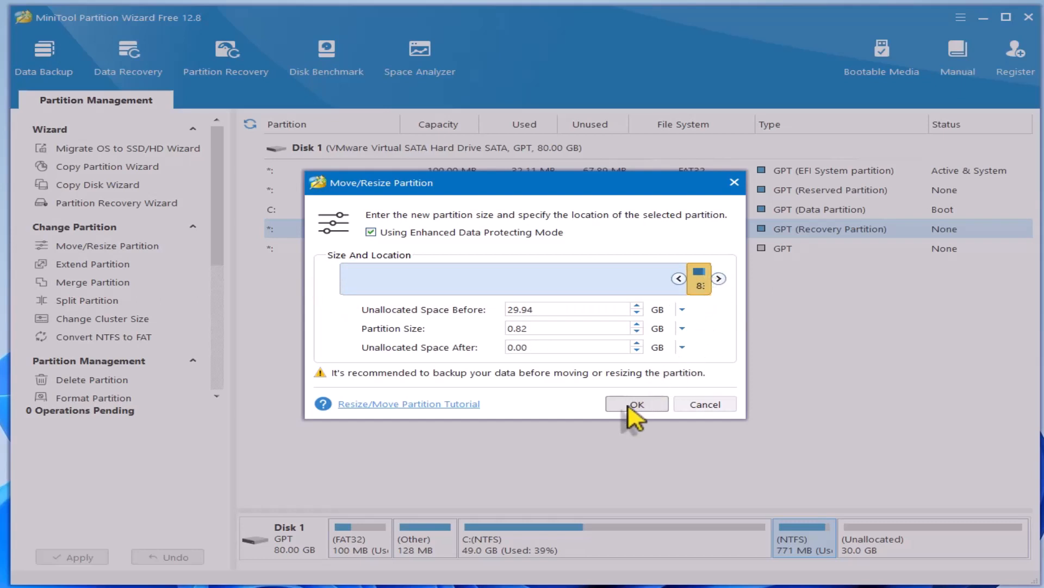
left_click(637, 403)
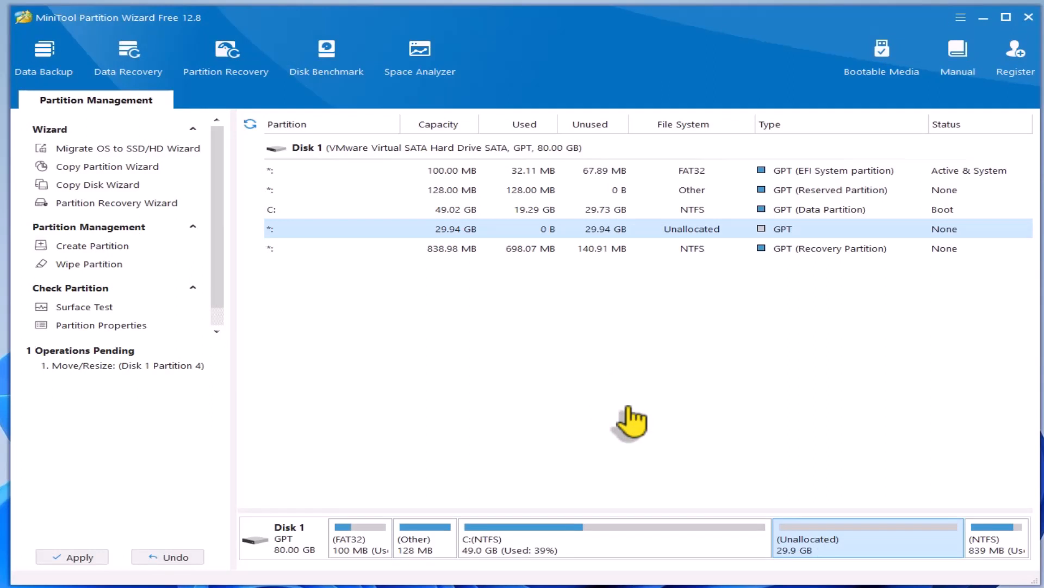
mouse_move(529, 454)
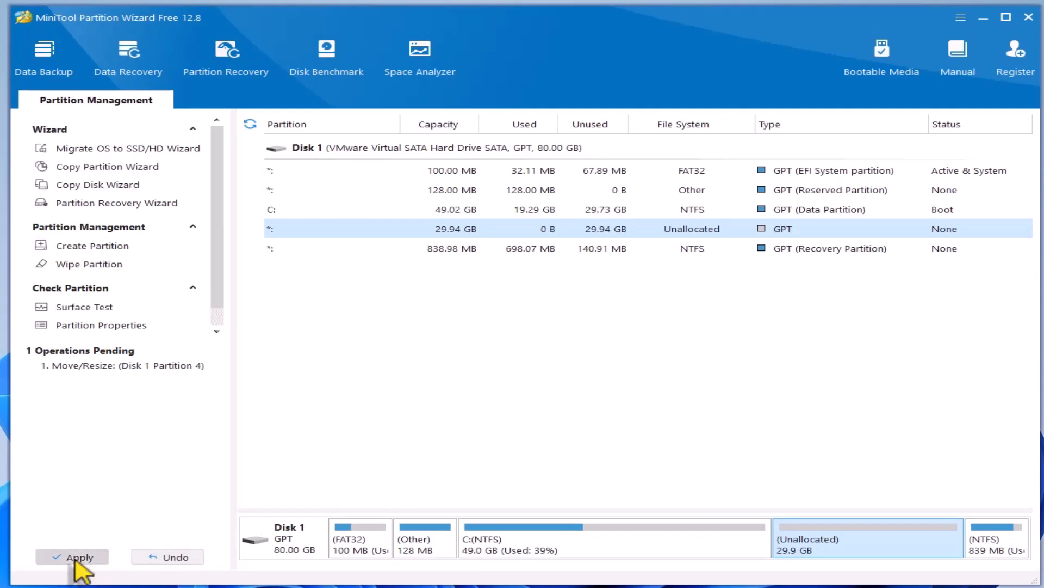
Apply the queued recovery partition move and dismiss the success message.
left_click(71, 571)
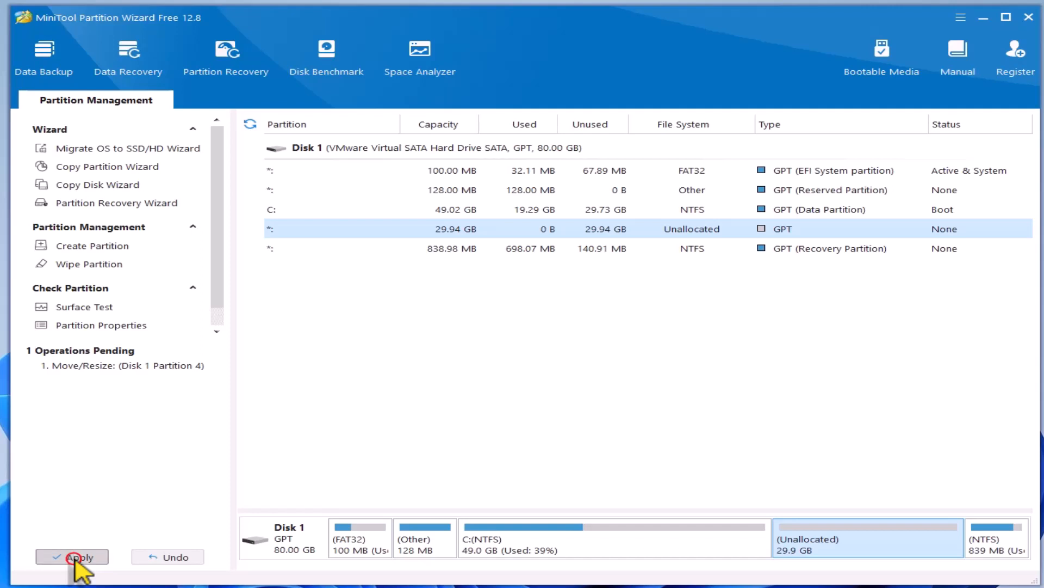
left_click(72, 572)
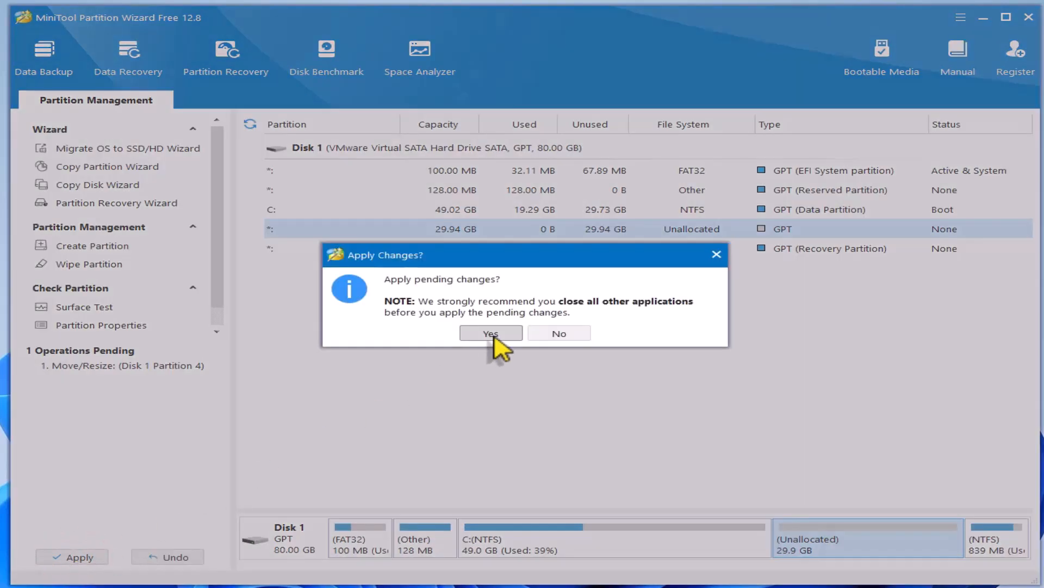
left_click(491, 333)
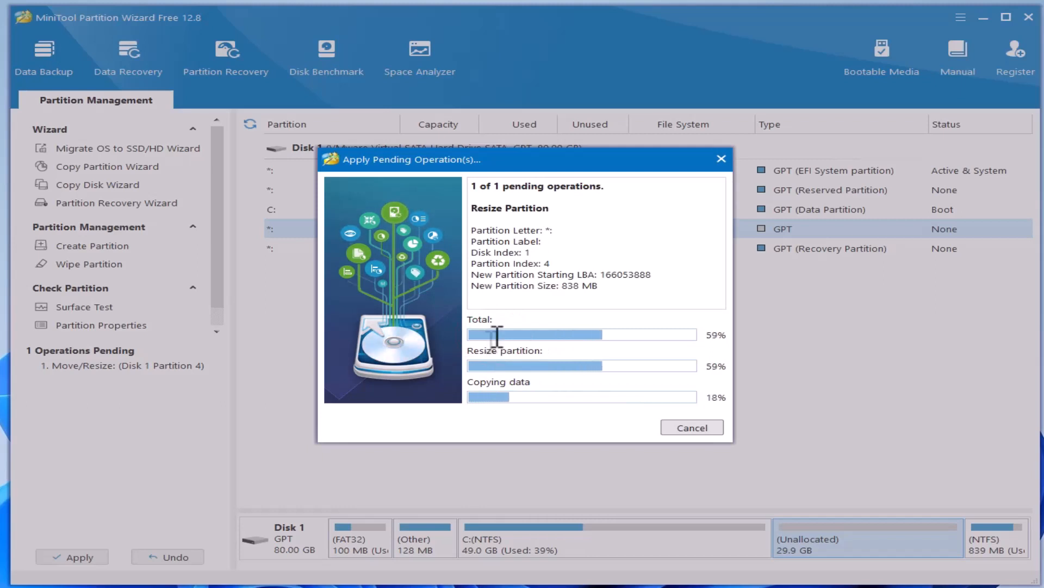
mouse_move(654, 303)
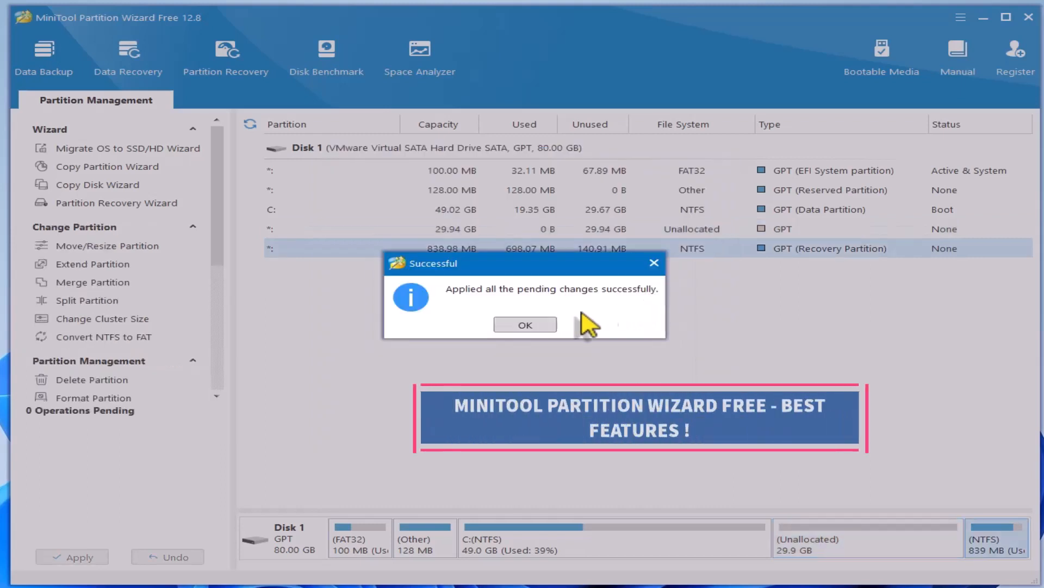
left_click(525, 324)
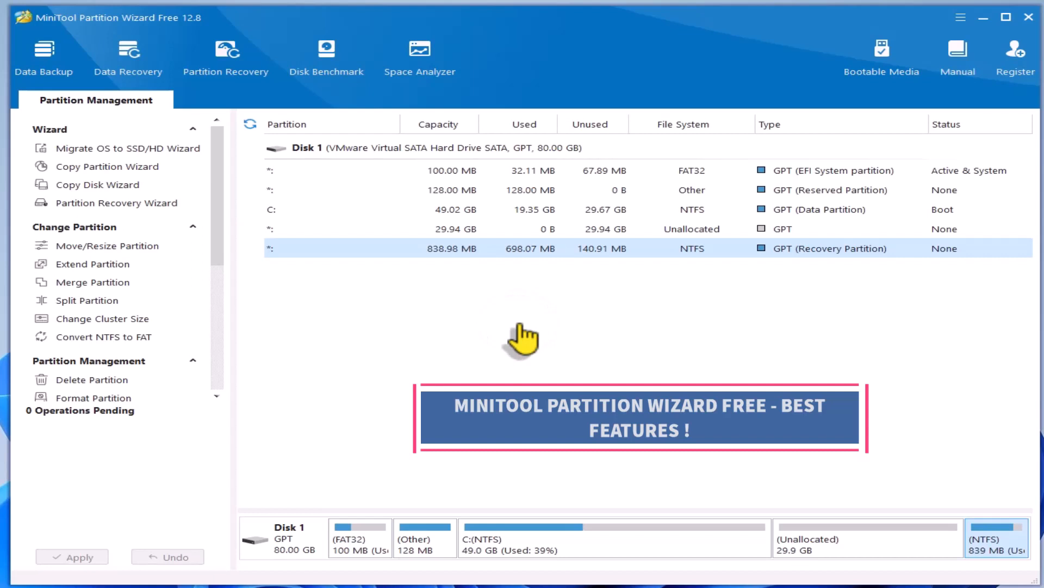
mouse_move(570, 550)
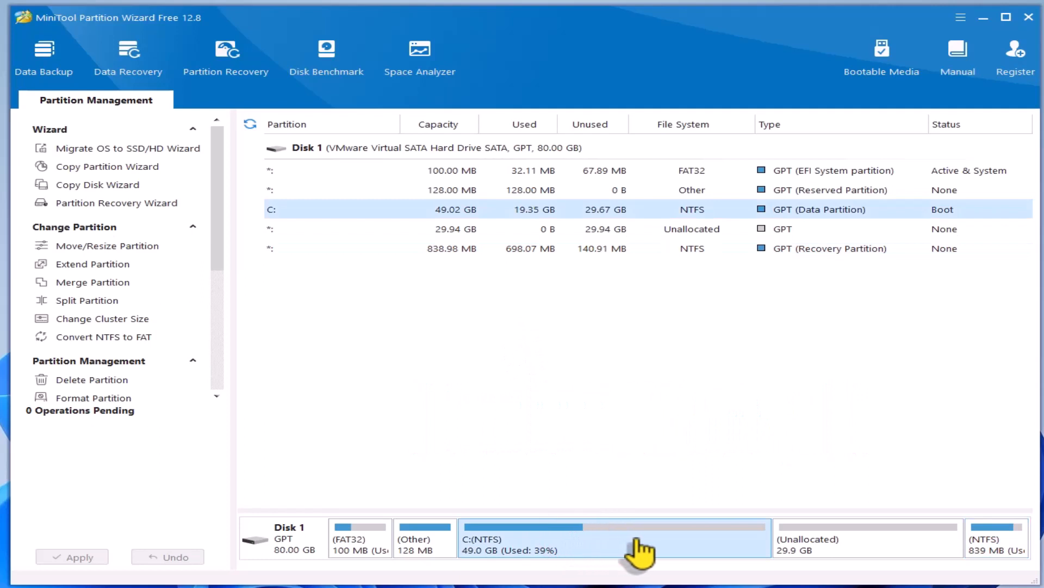
Drag C:'s right edge in Move/Resize to the far right, sizing it at 78.96 GB.
right_click(634, 550)
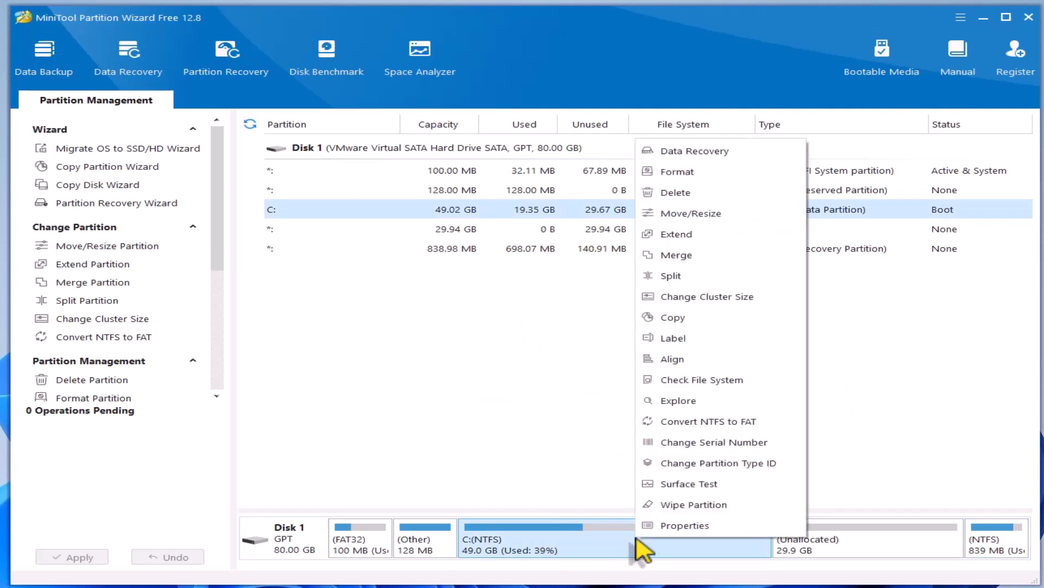
mouse_move(663, 442)
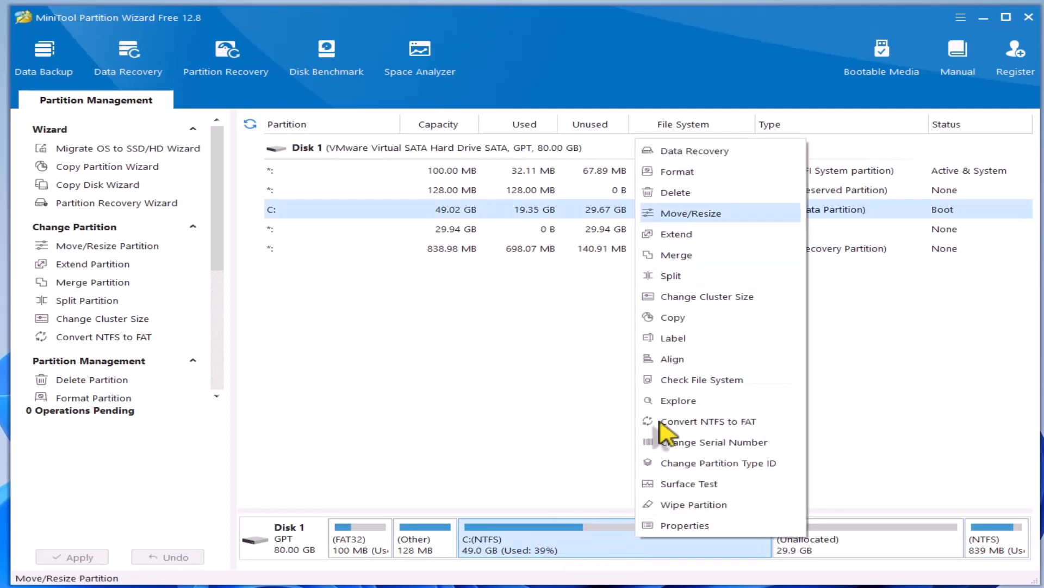
left_click(692, 213)
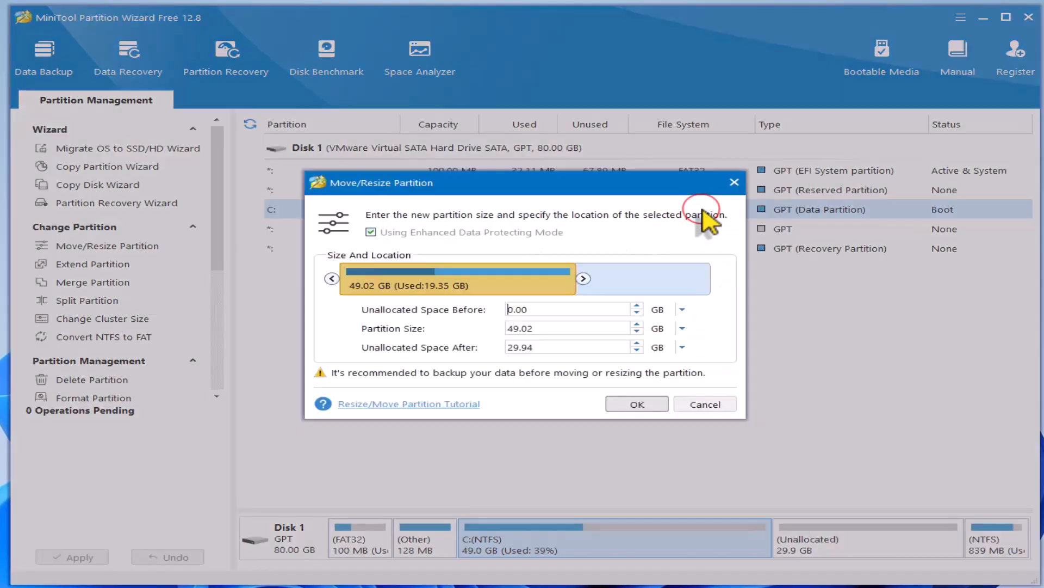
mouse_move(586, 278)
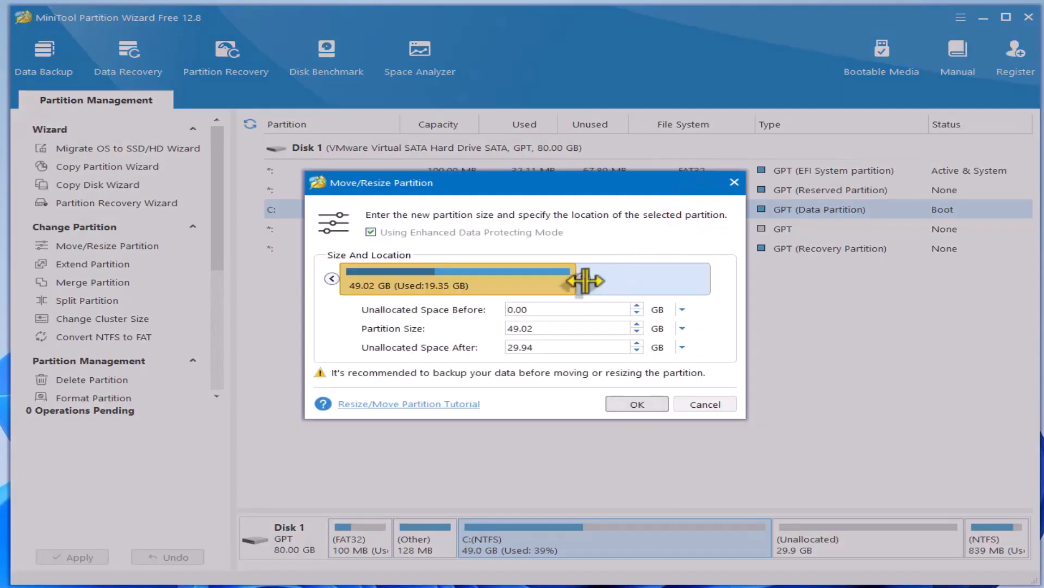
left_click_drag(587, 279, 613, 279)
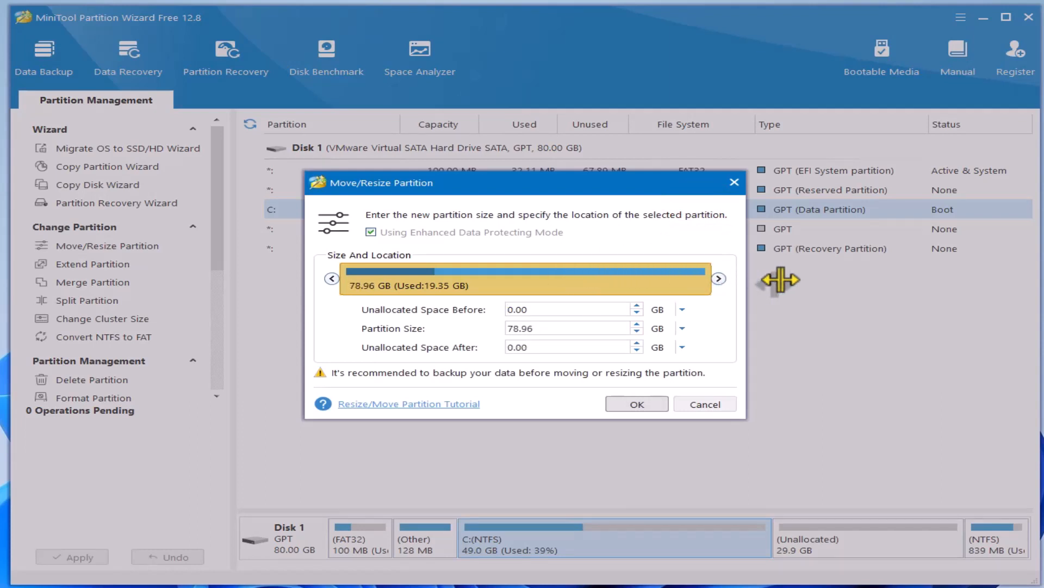
mouse_move(780, 286)
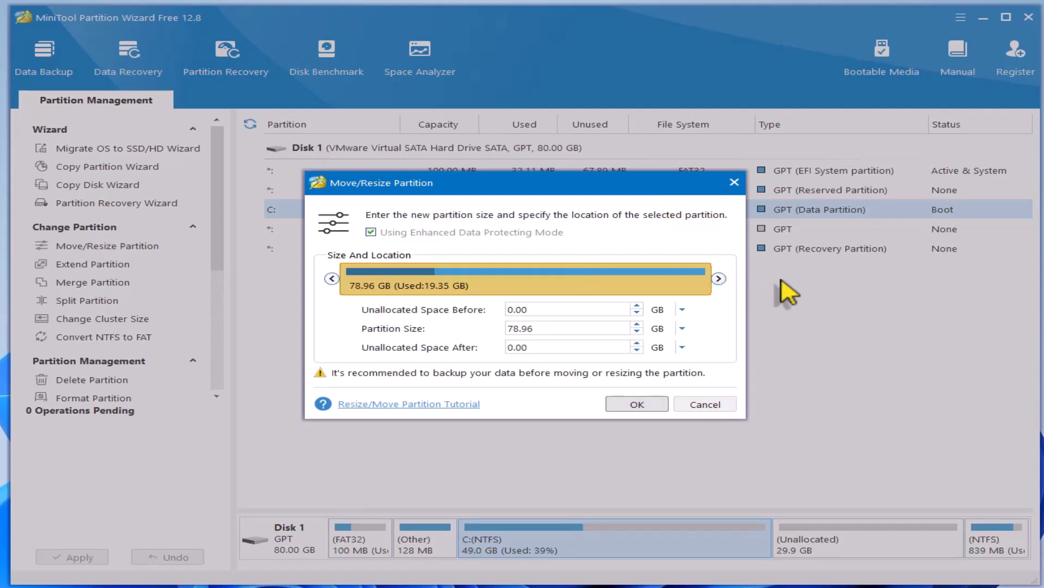